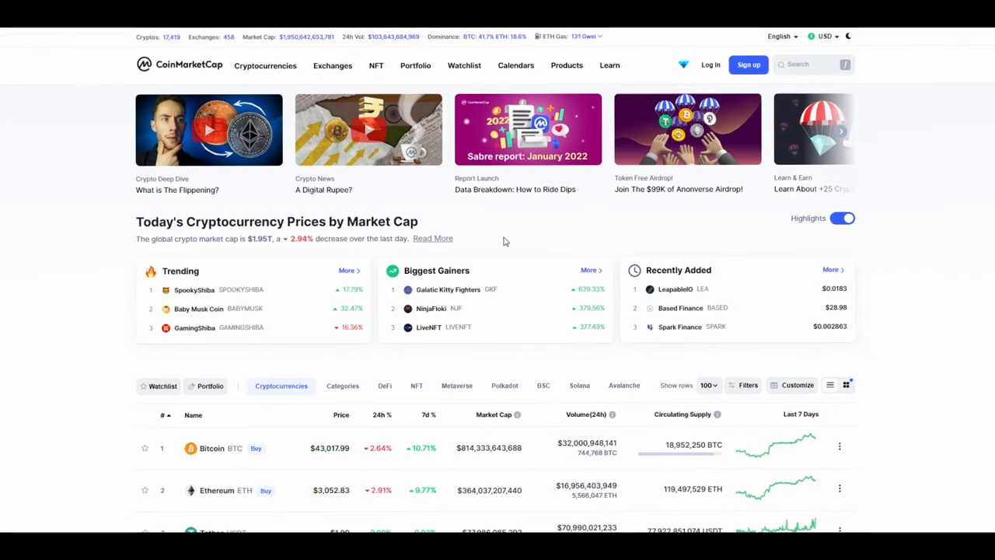
# Copy the Galatic Kitty Fighters BEP20 contract address from its CoinMarketCap page
pyautogui.scroll(-3)
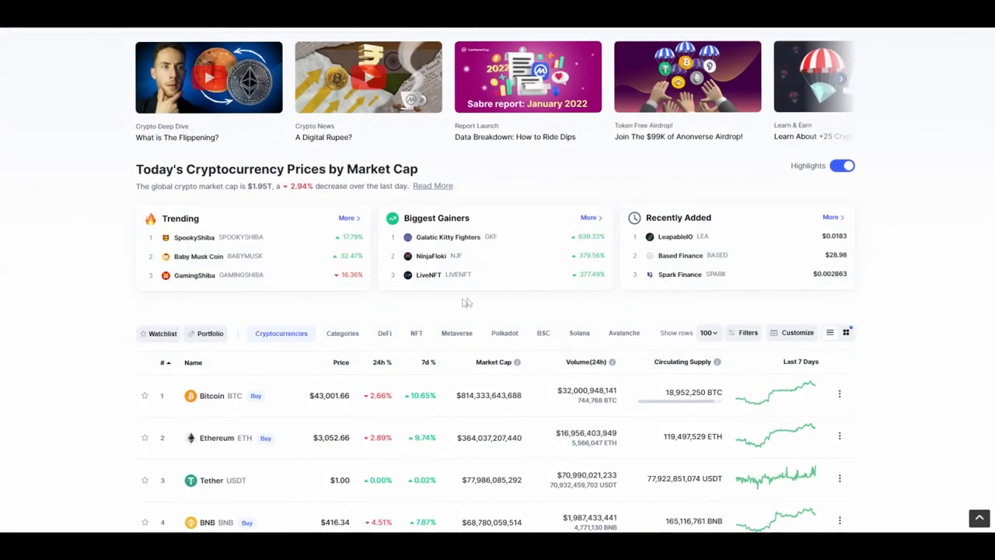
pyautogui.moveTo(453, 313)
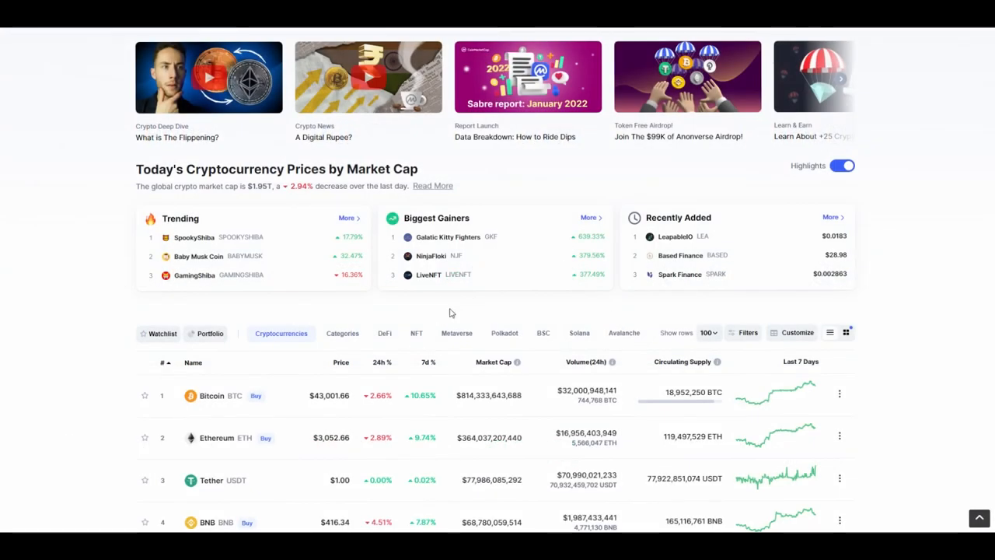
pyautogui.moveTo(416, 322)
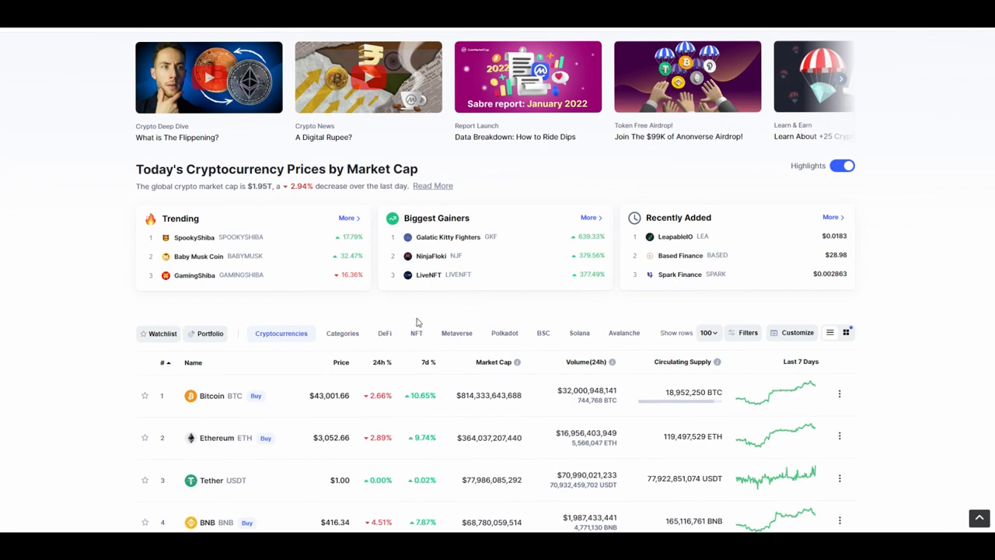
pyautogui.moveTo(354, 325)
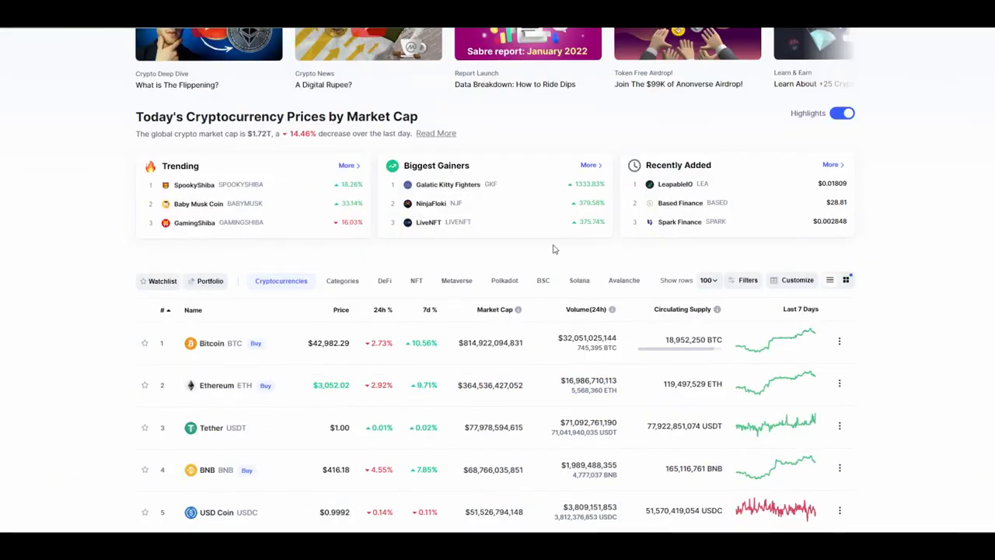
pyautogui.moveTo(519, 249)
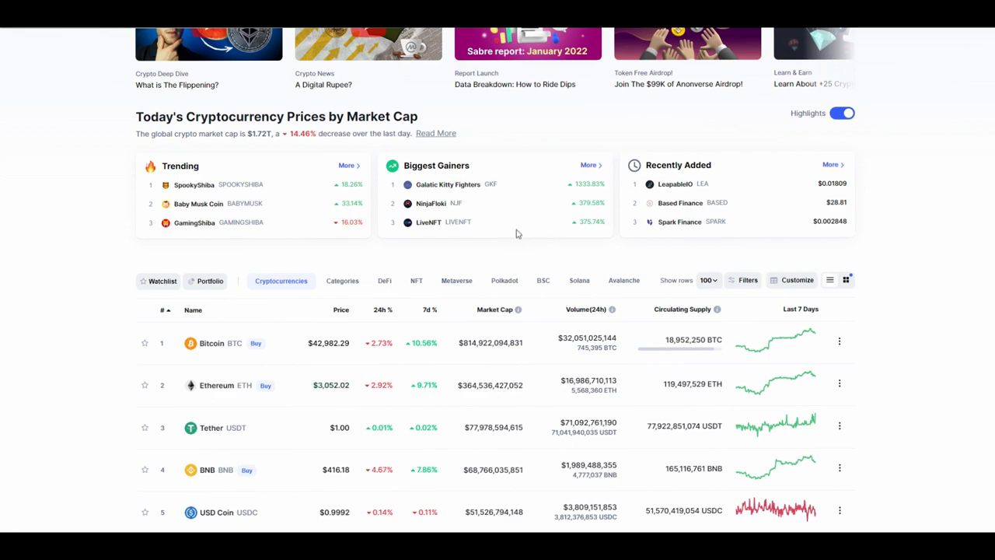
pyautogui.moveTo(562, 239)
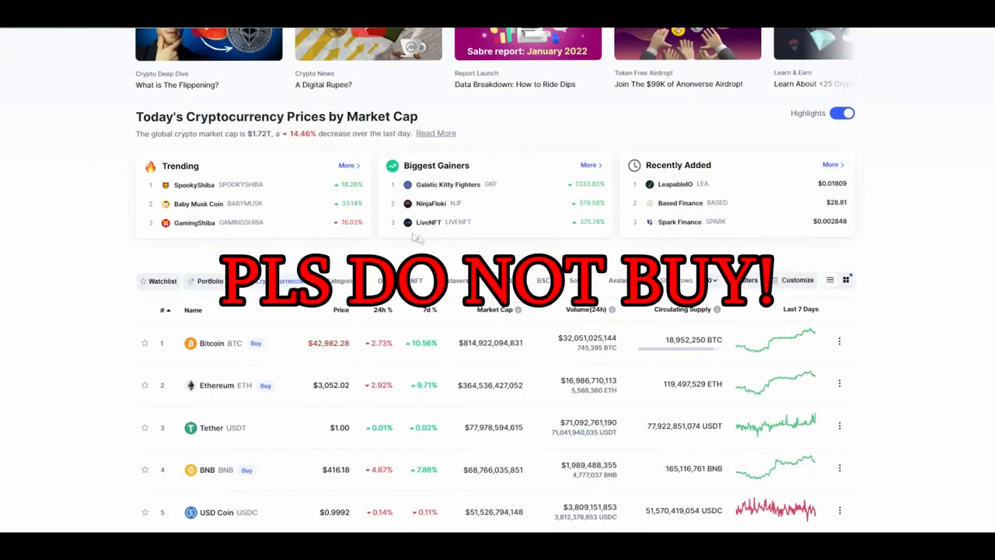
pyautogui.moveTo(523, 182)
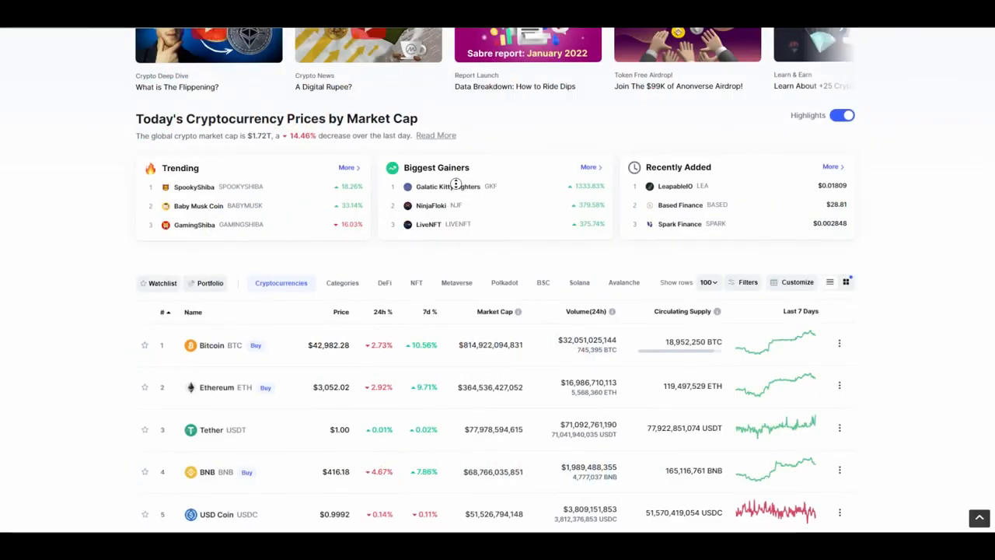
pyautogui.click(448, 186)
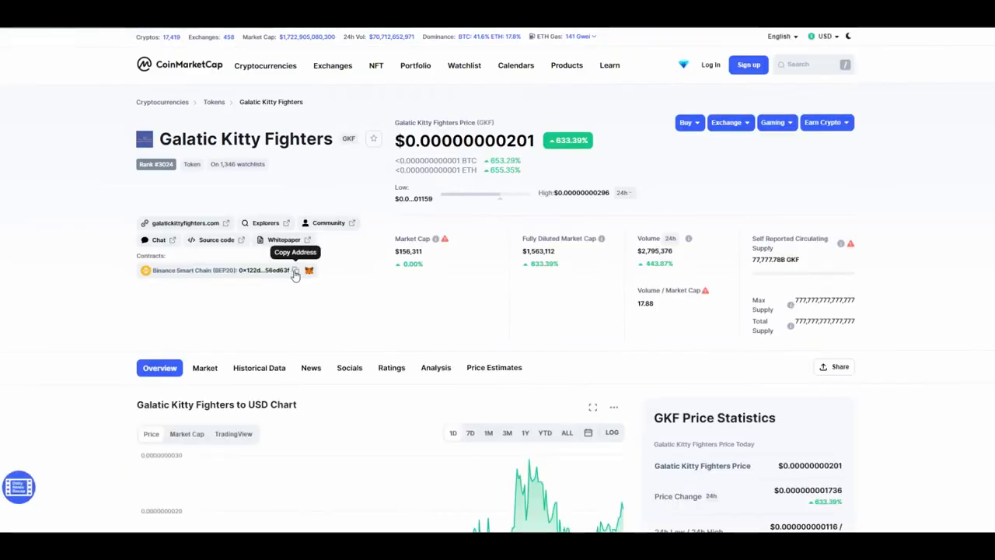
pyautogui.click(296, 270)
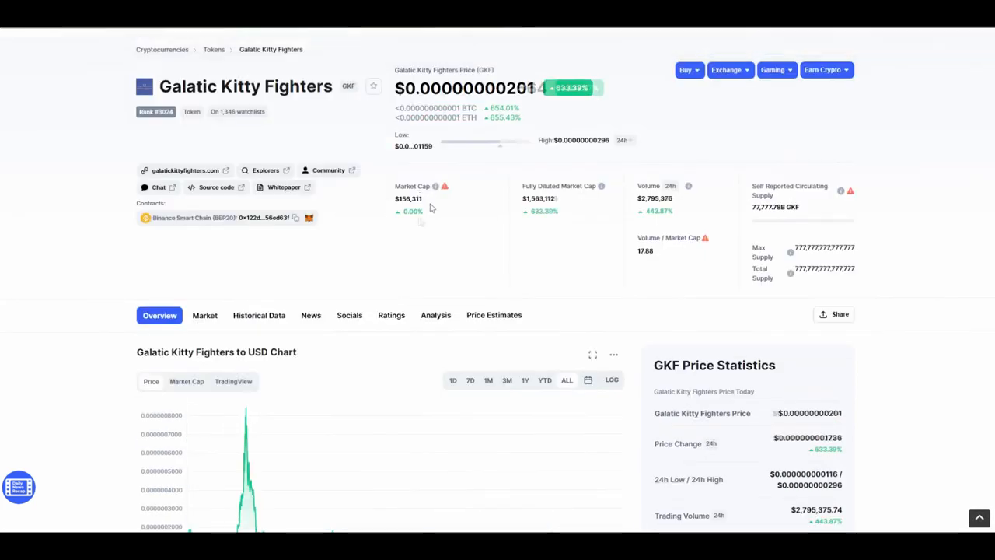
pyautogui.scroll(-3)
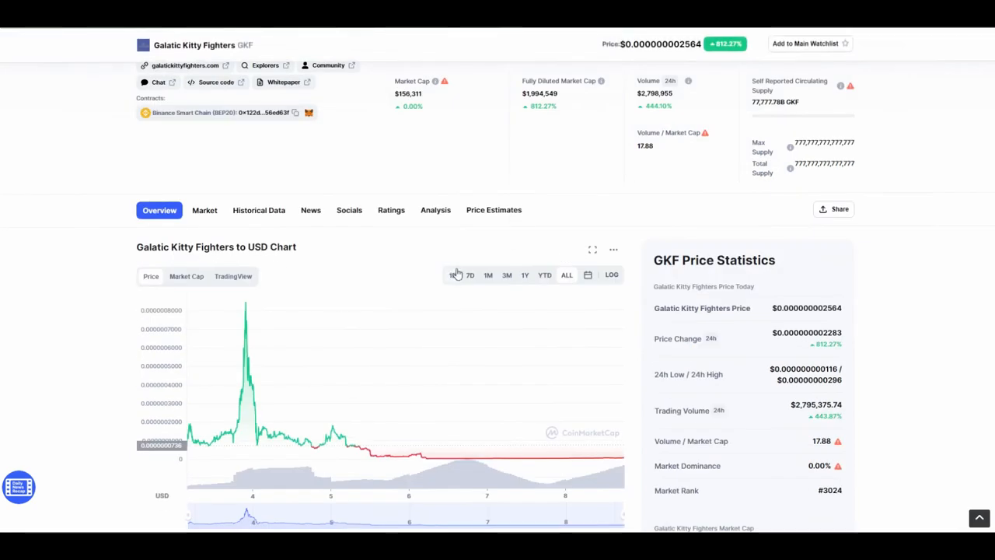
pyautogui.click(452, 273)
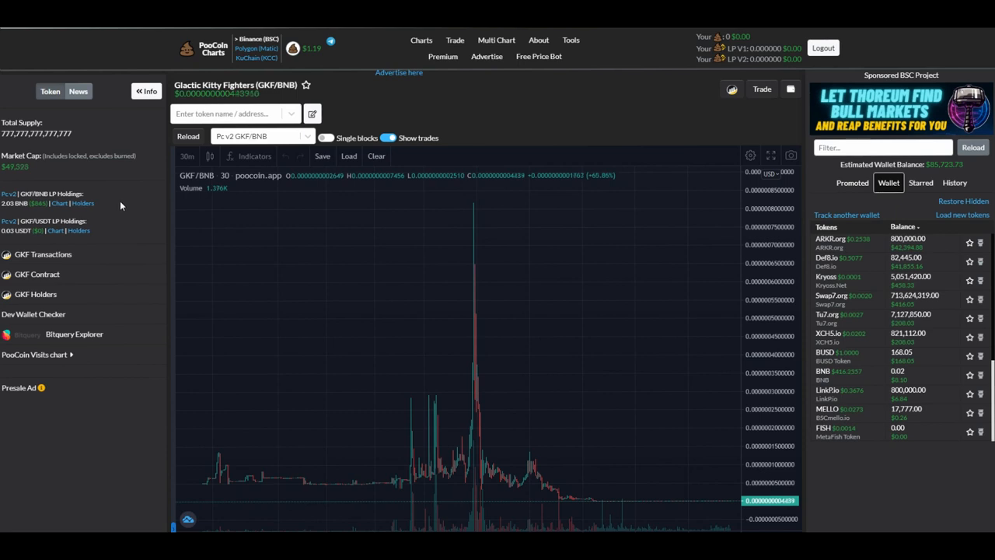
pyautogui.moveTo(435, 301)
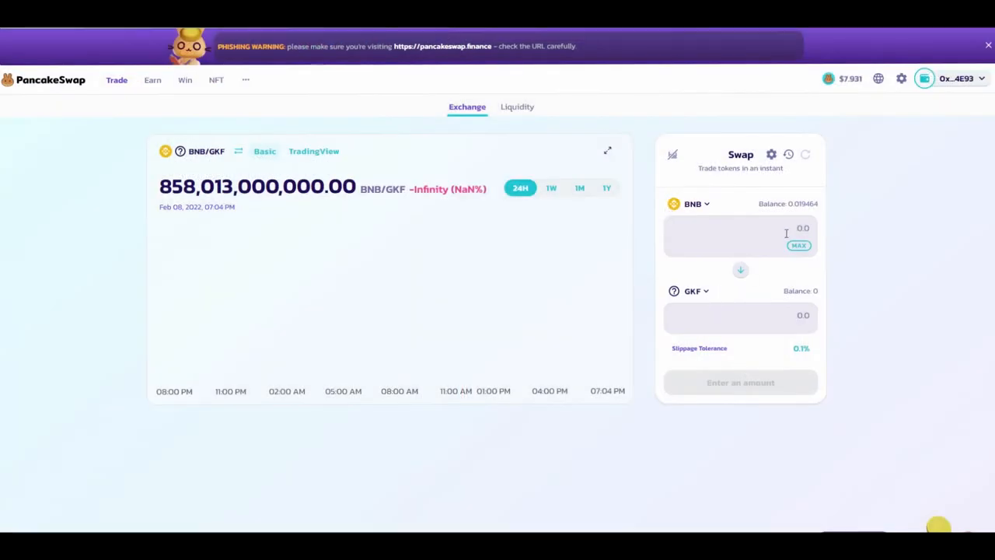
# Enter 1 BNB as the amount to swap for GKF
pyautogui.write('1')
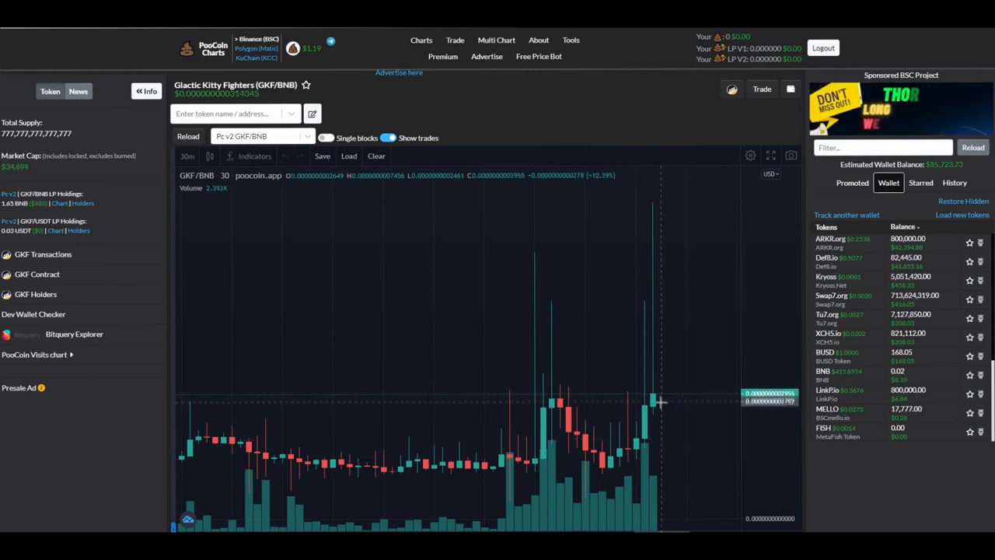
pyautogui.moveTo(678, 404)
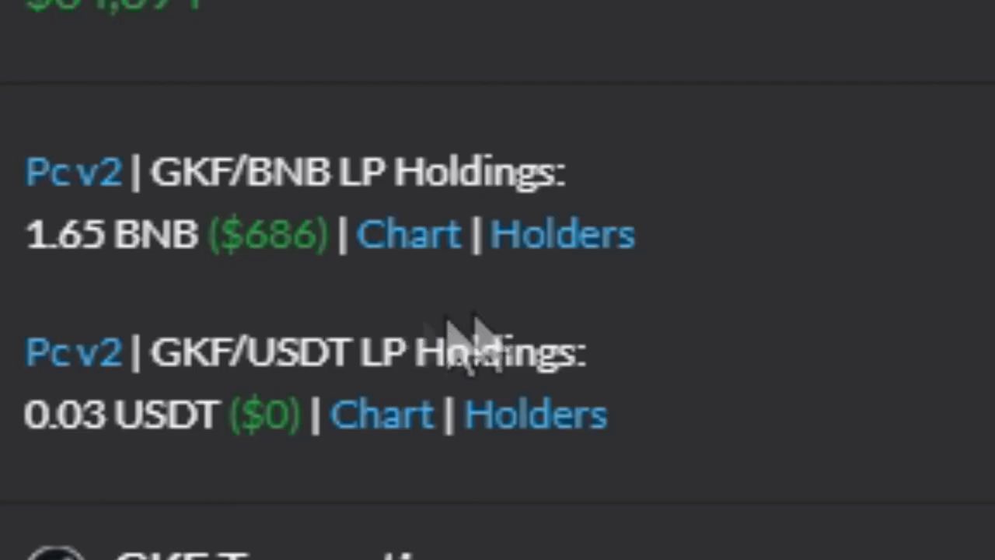
pyautogui.moveTo(323, 248)
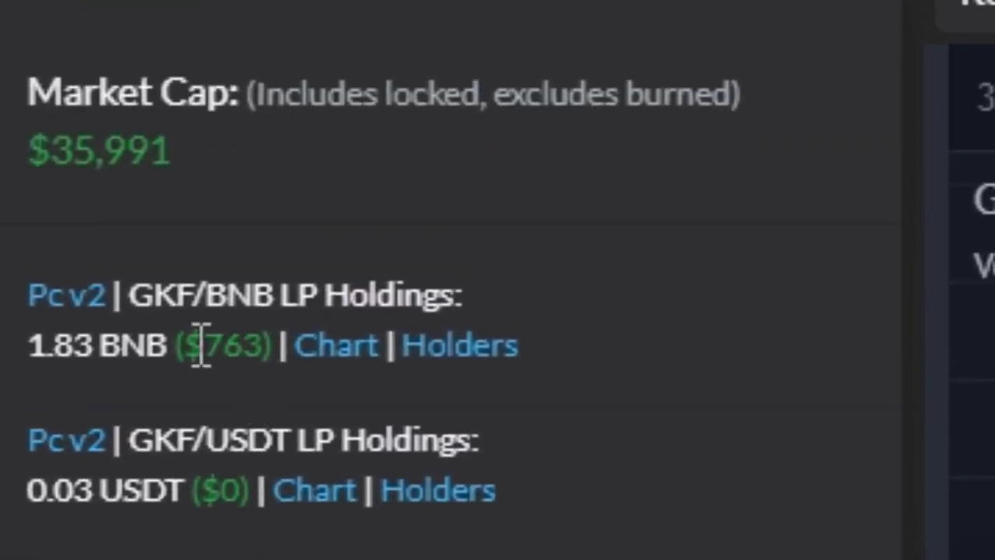
pyautogui.moveTo(153, 345)
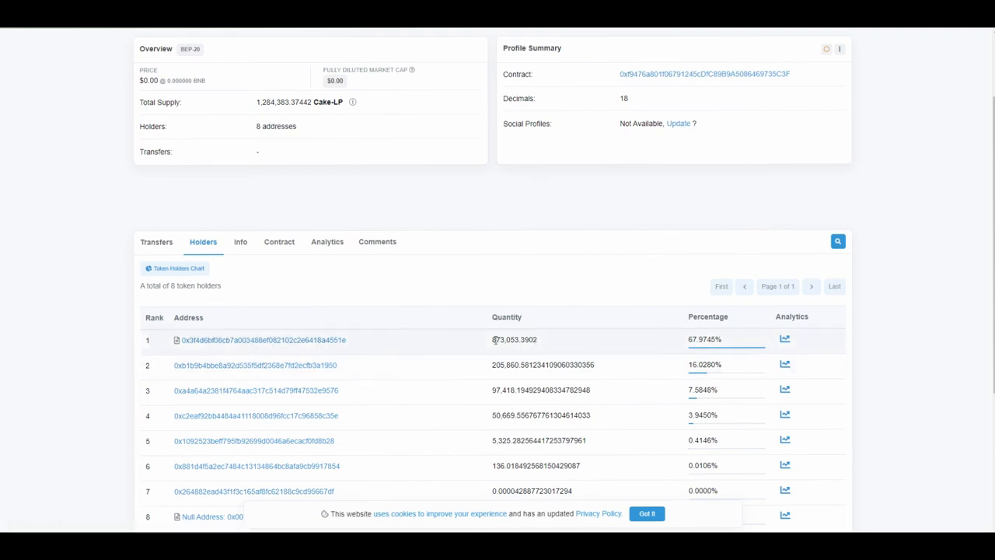
pyautogui.moveTo(645, 353)
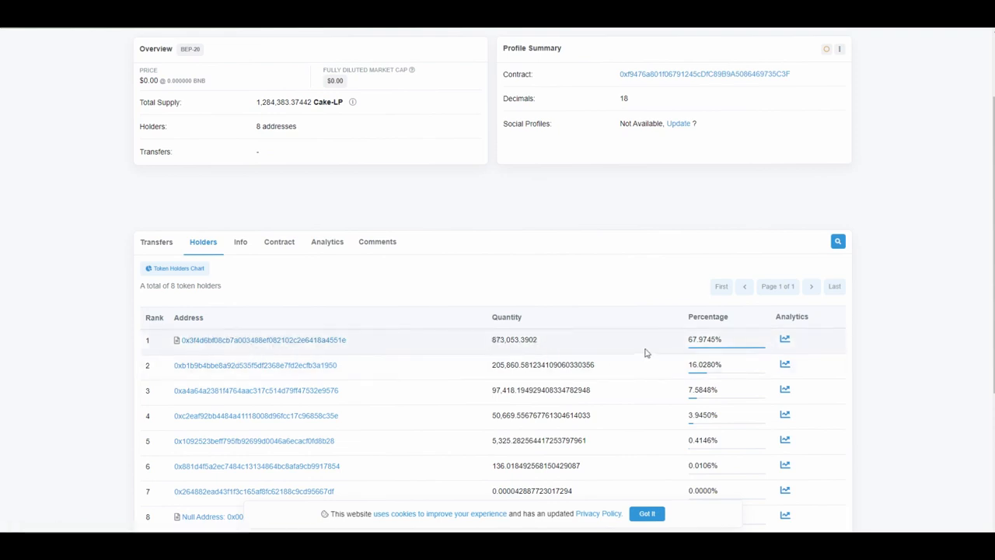
pyautogui.moveTo(174, 348)
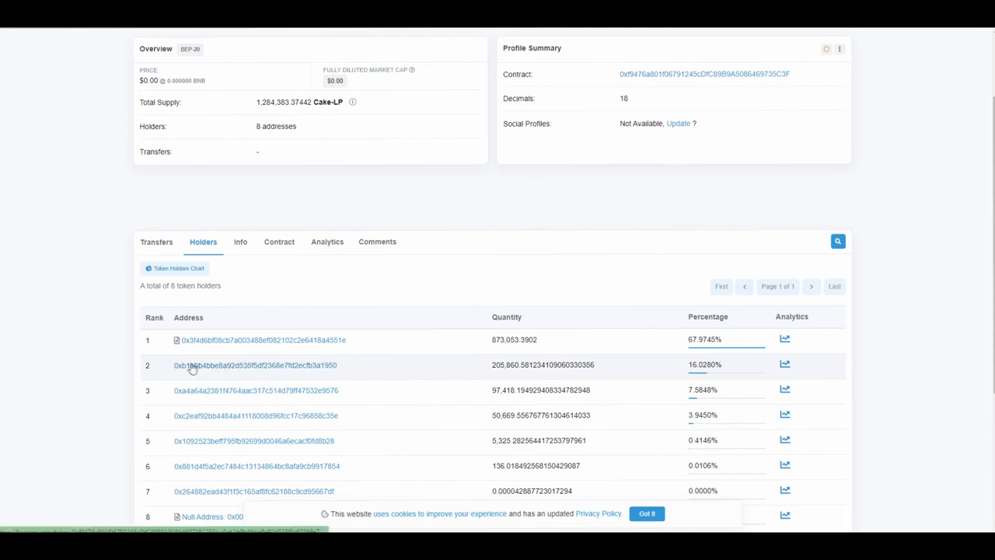
pyautogui.moveTo(178, 368)
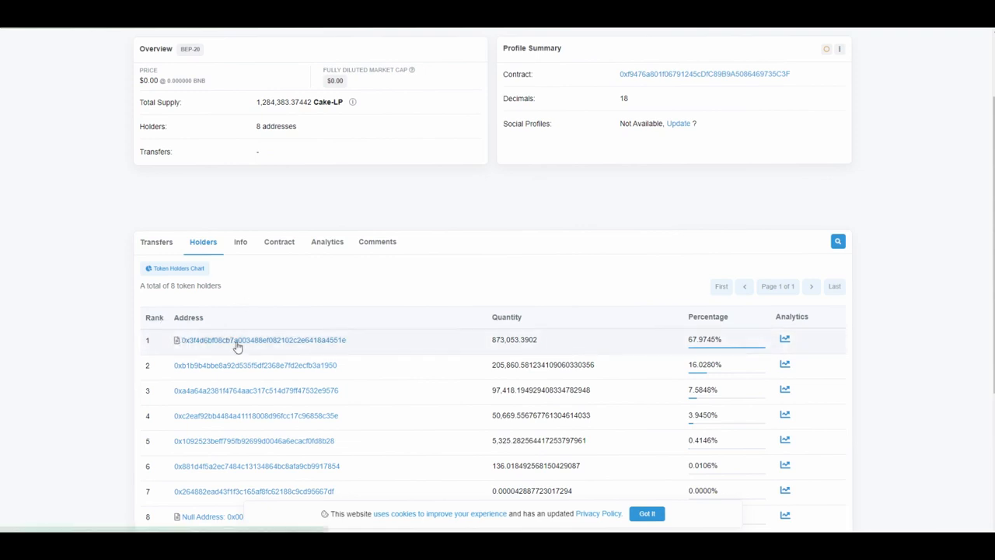
pyautogui.click(237, 339)
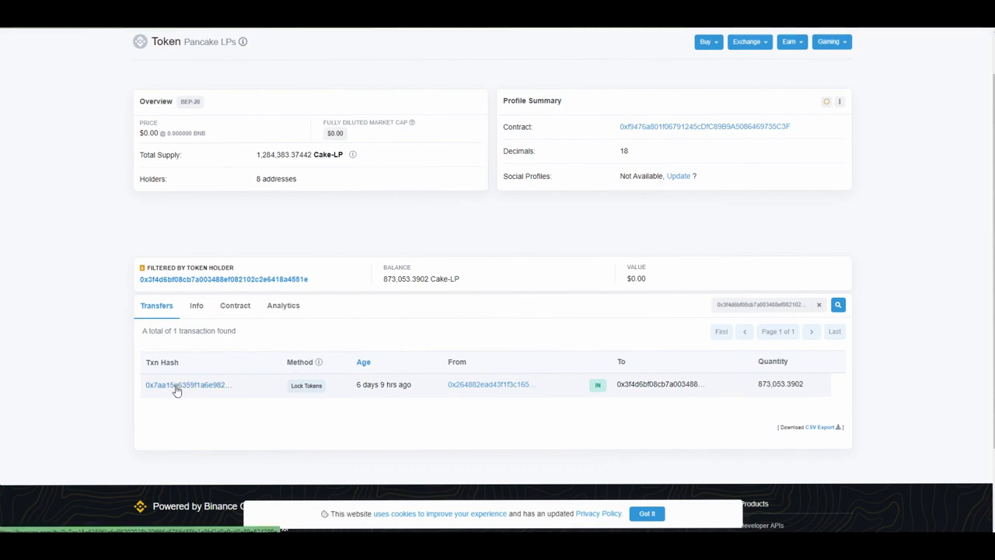
pyautogui.click(187, 384)
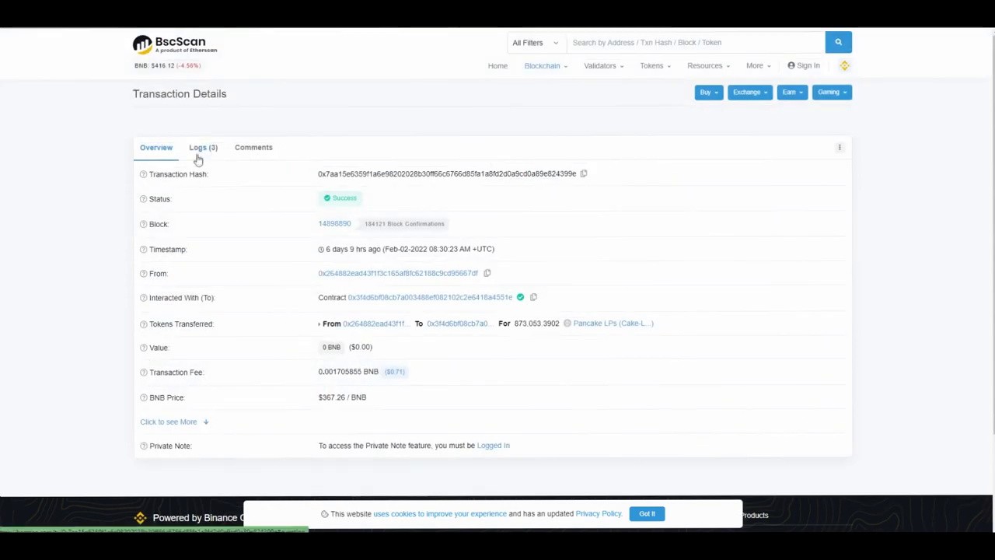
pyautogui.click(203, 146)
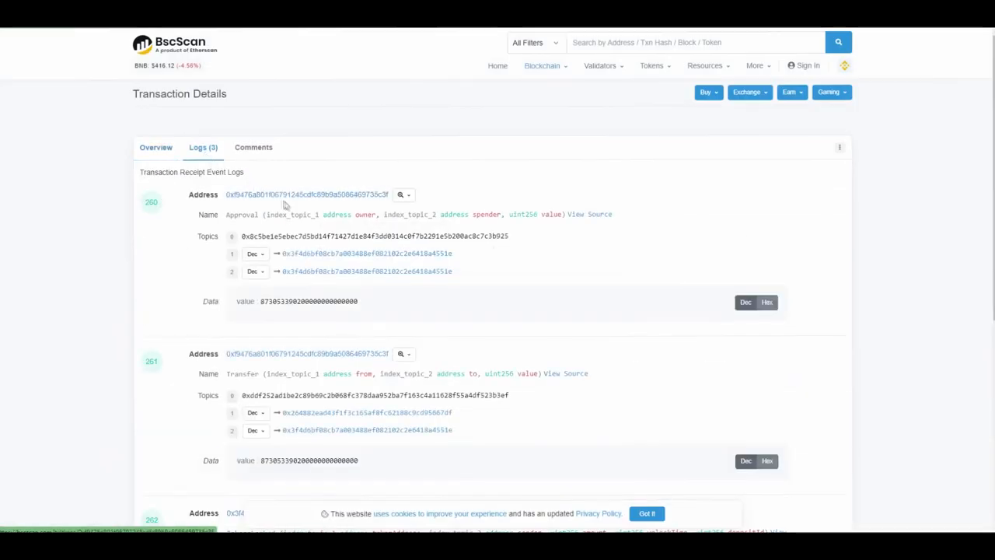
pyautogui.scroll(-3)
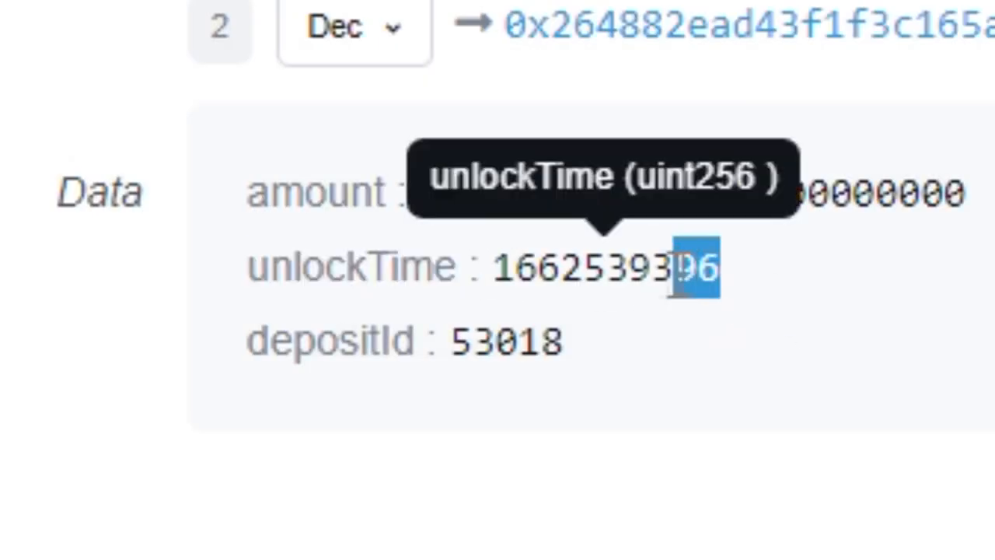
pyautogui.rightClick(684, 268)
pyautogui.write('unix ti')
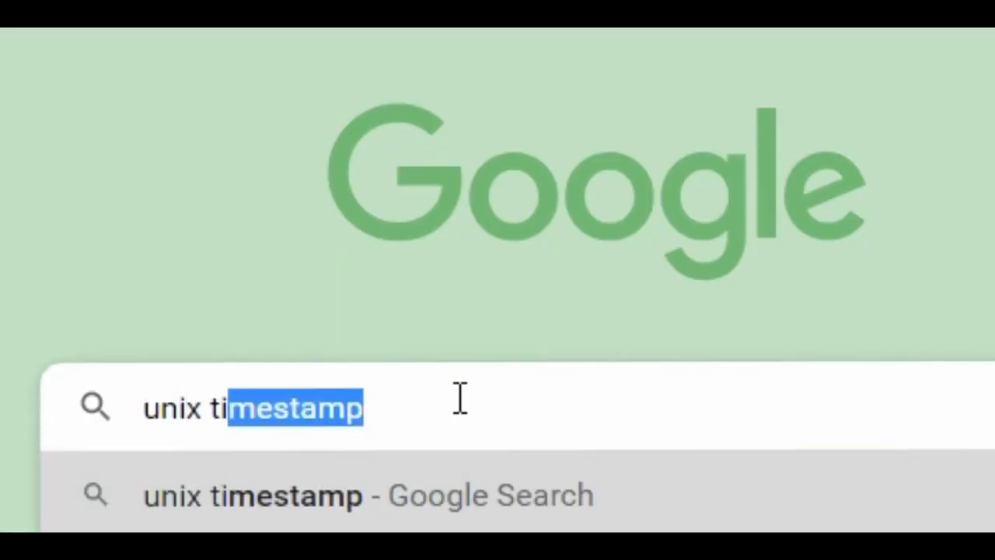
# Run the Google search for 'unix timestamp'
pyautogui.press('Enter')
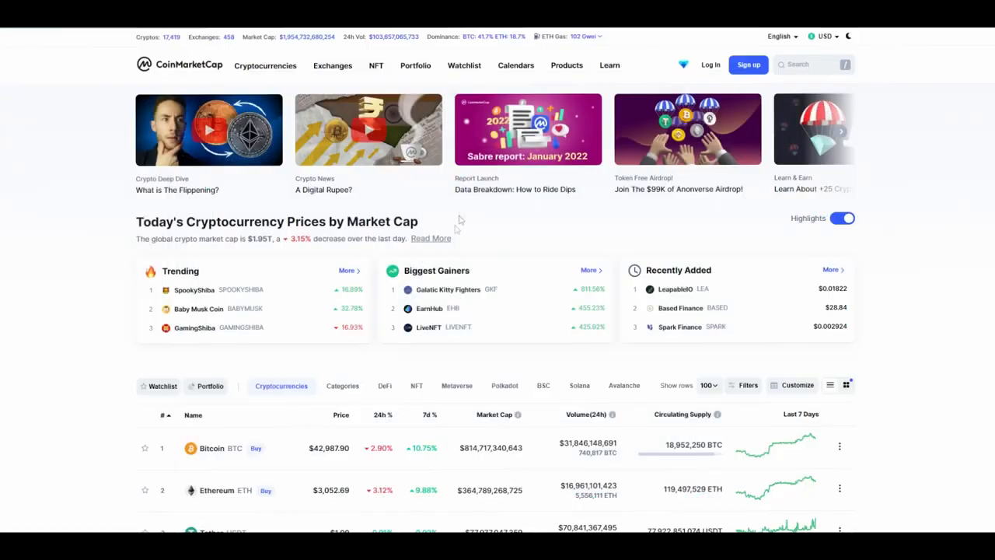
pyautogui.moveTo(583, 277)
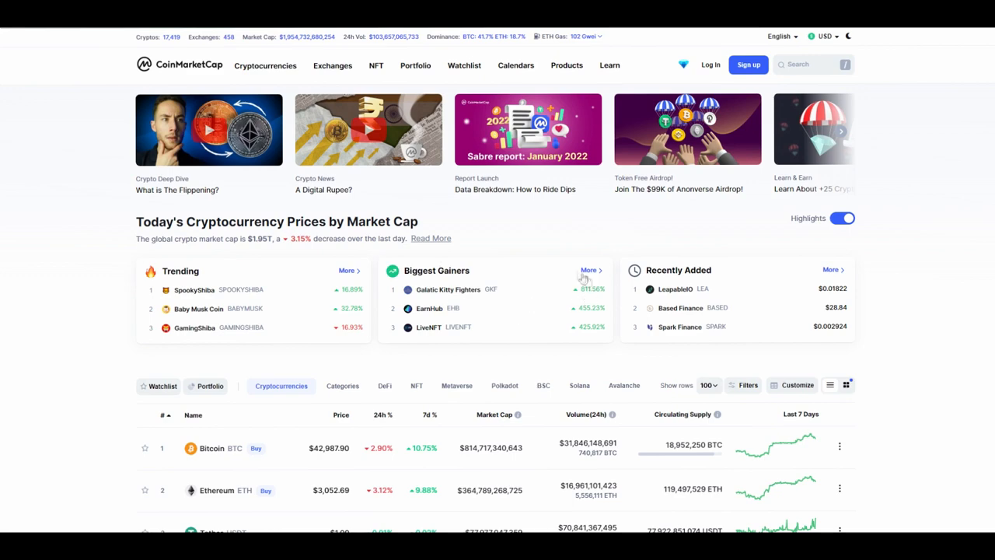
# Pick NinjaFloki from CoinMarketCap's full Top Gainers list
pyautogui.click(588, 270)
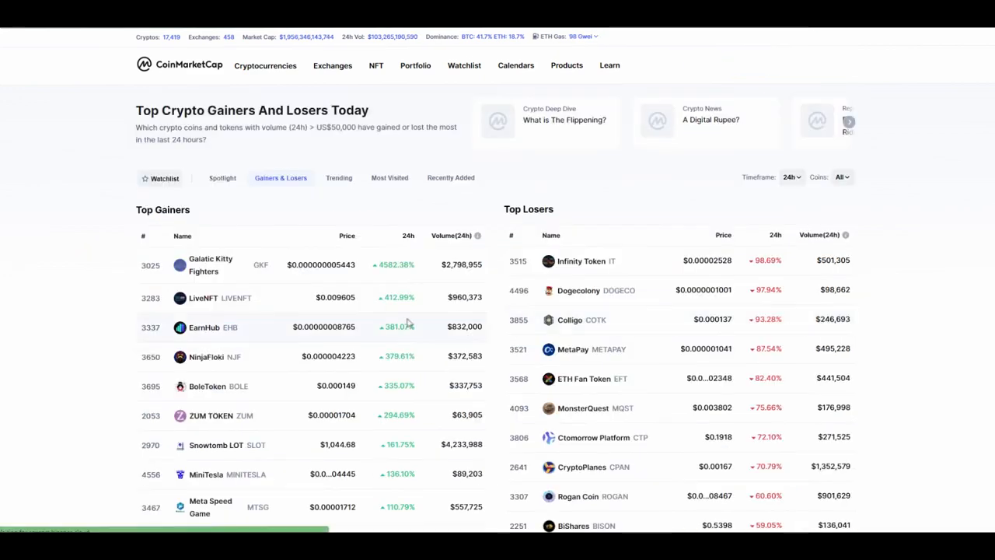
pyautogui.scroll(-3)
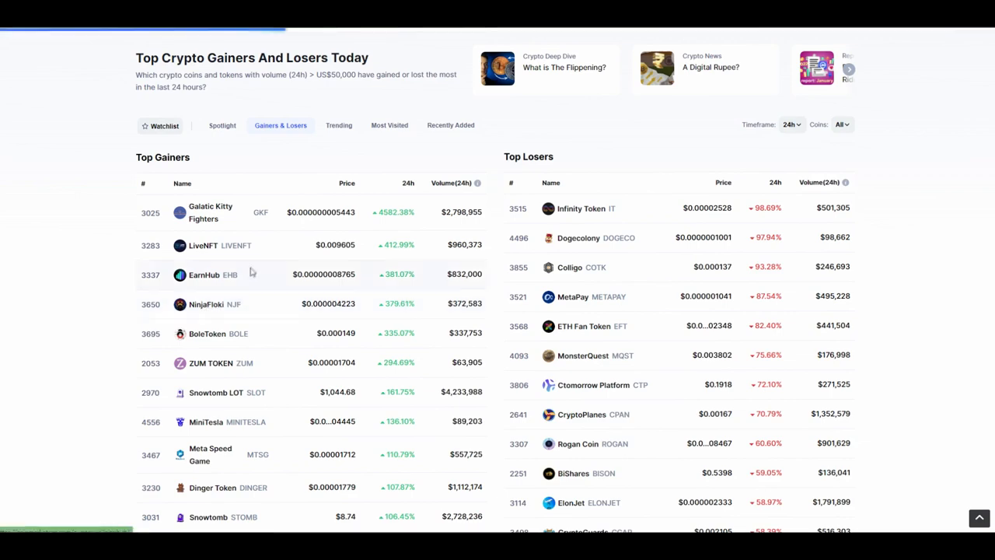
pyautogui.click(206, 303)
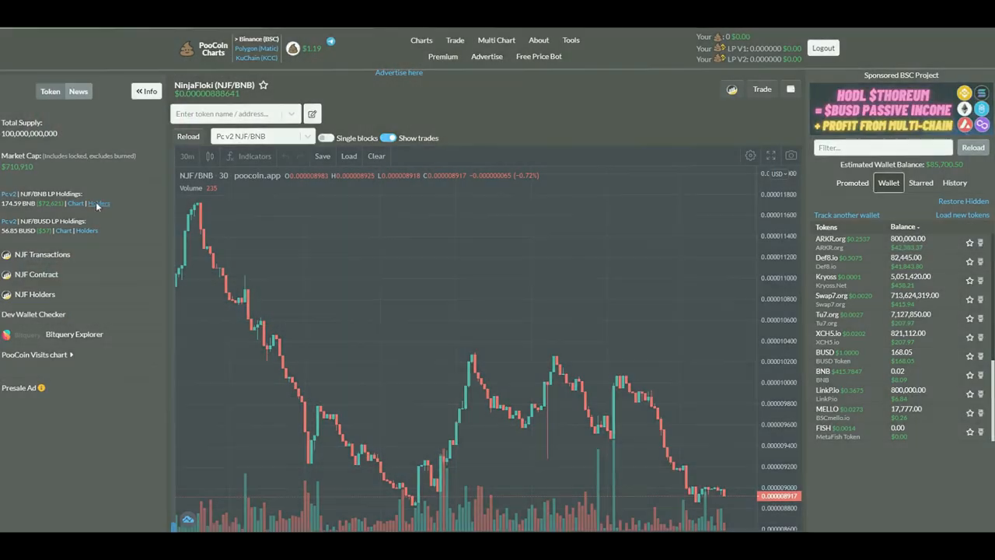
# Follow the NJF/BNB LP Holdings link to see who holds the liquidity tokens
pyautogui.click(99, 202)
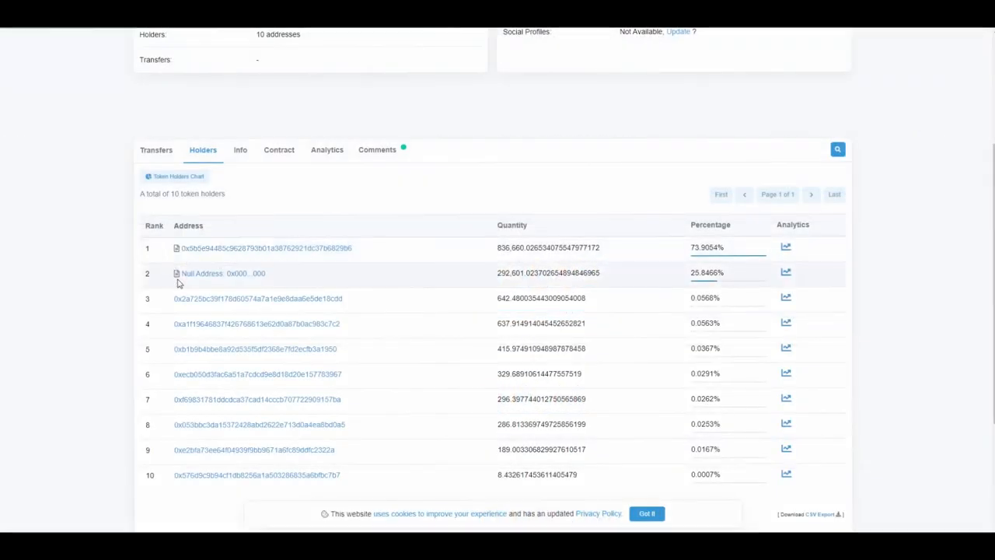
pyautogui.moveTo(224, 274)
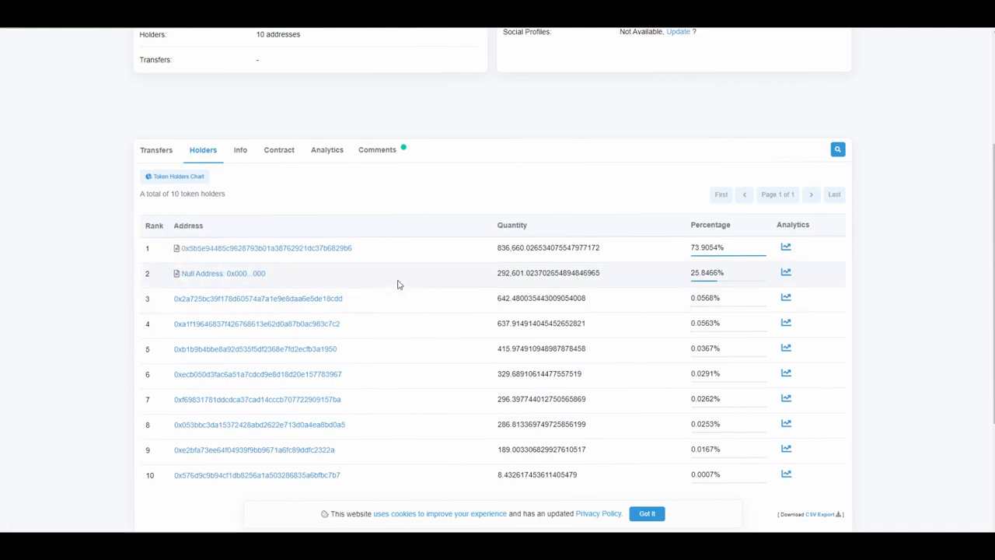
pyautogui.moveTo(430, 270)
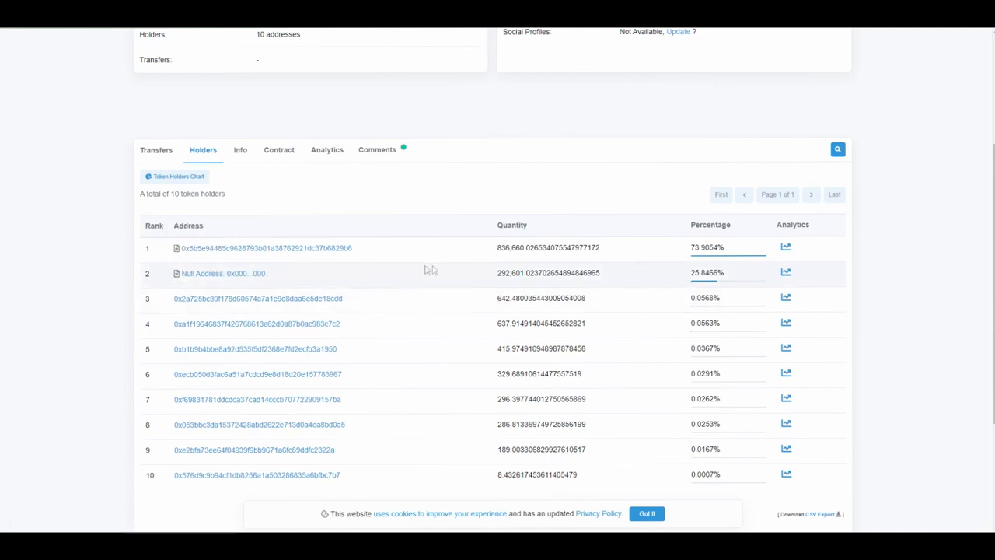
pyautogui.moveTo(261, 272)
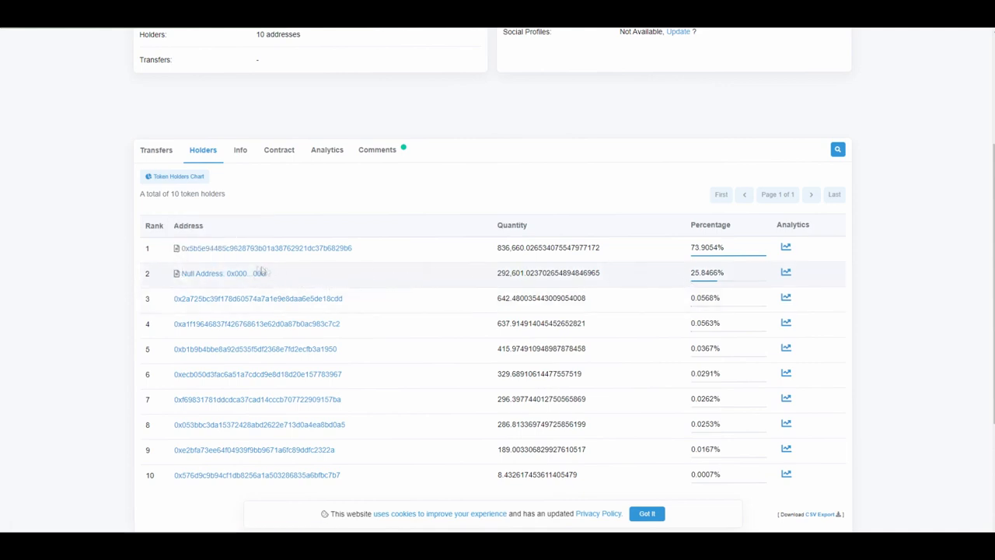
pyautogui.moveTo(666, 286)
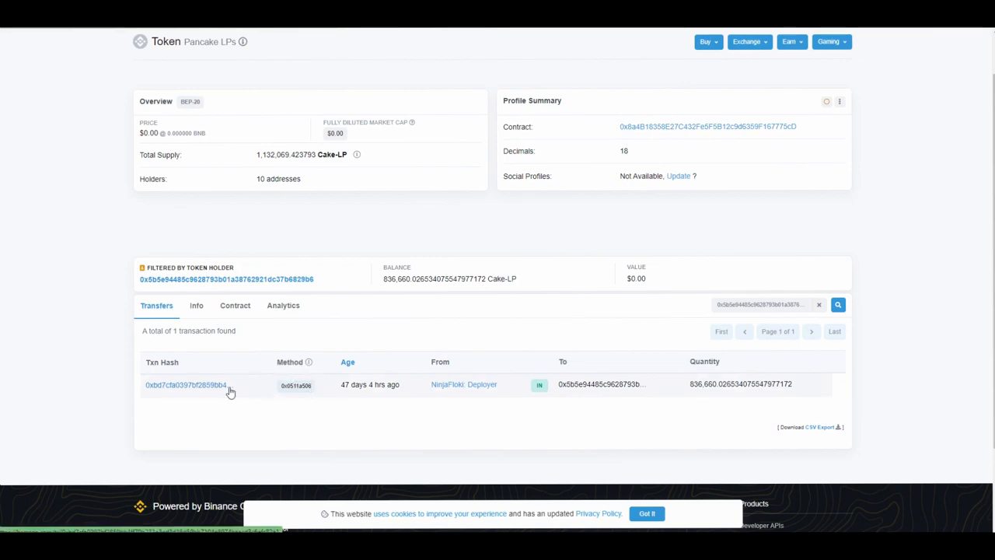
pyautogui.click(185, 386)
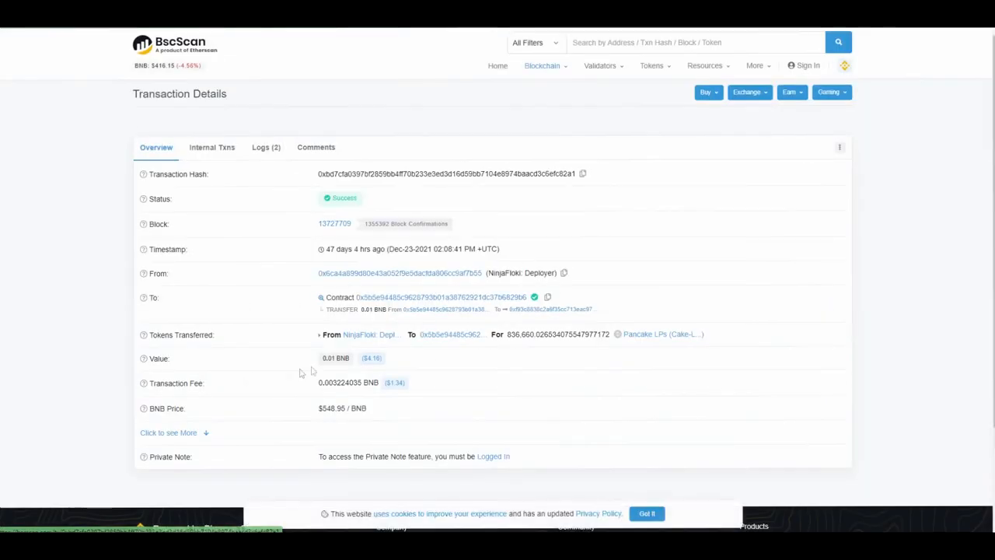
pyautogui.click(266, 146)
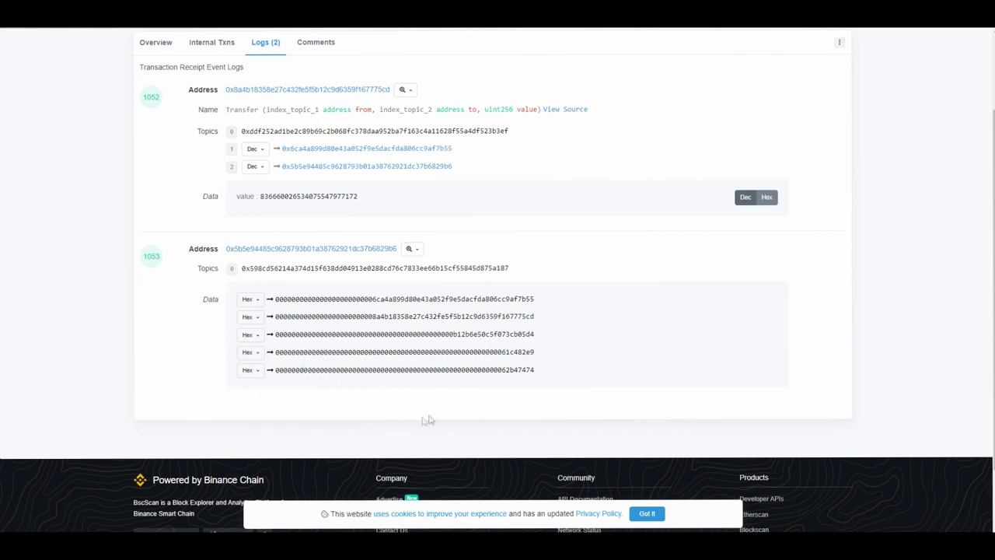
pyautogui.moveTo(346, 276)
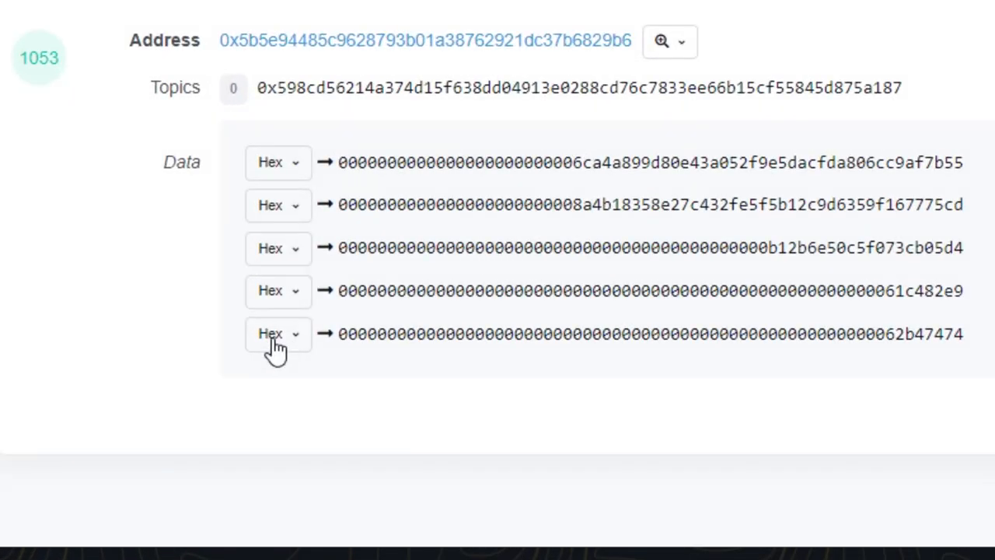
pyautogui.click(277, 332)
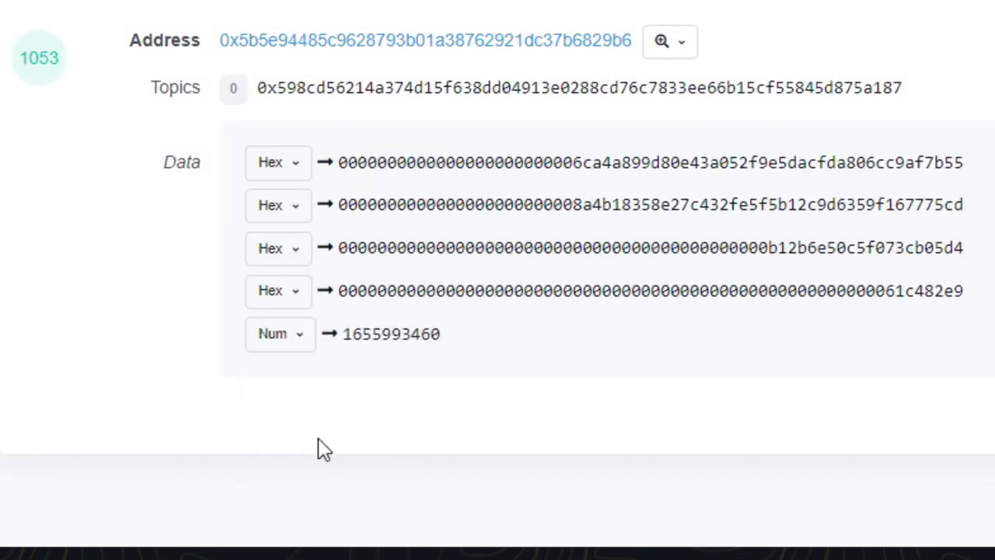
pyautogui.doubleClick(392, 332)
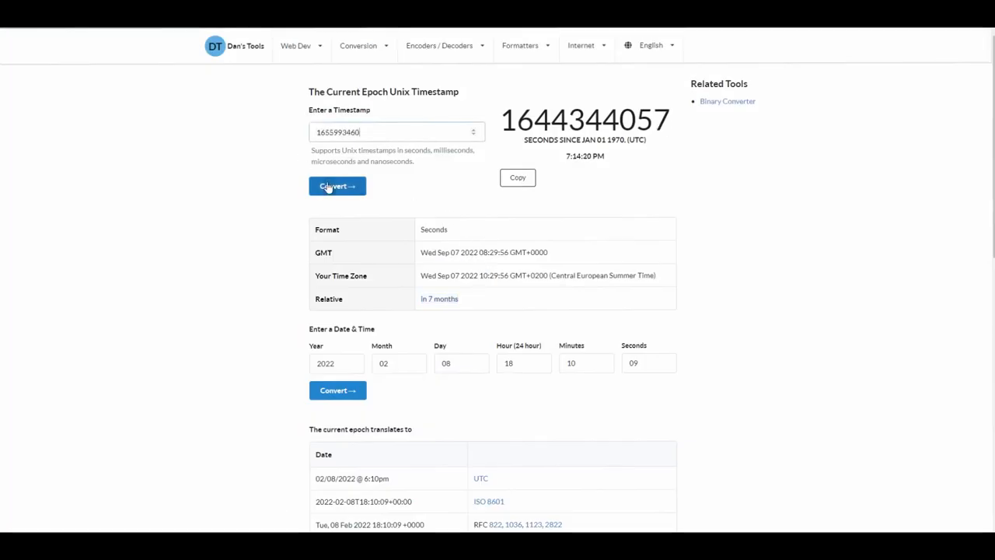
pyautogui.click(338, 187)
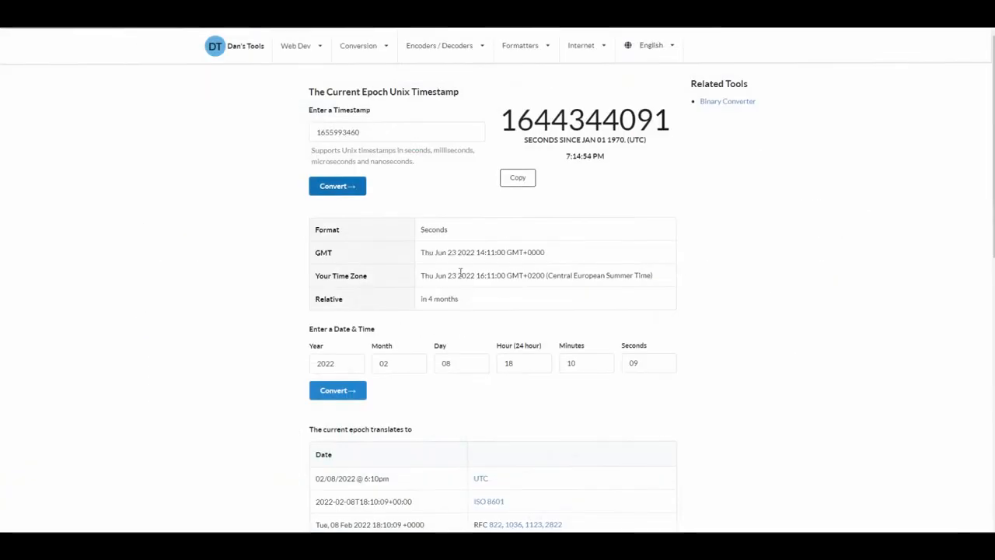
pyautogui.moveTo(466, 313)
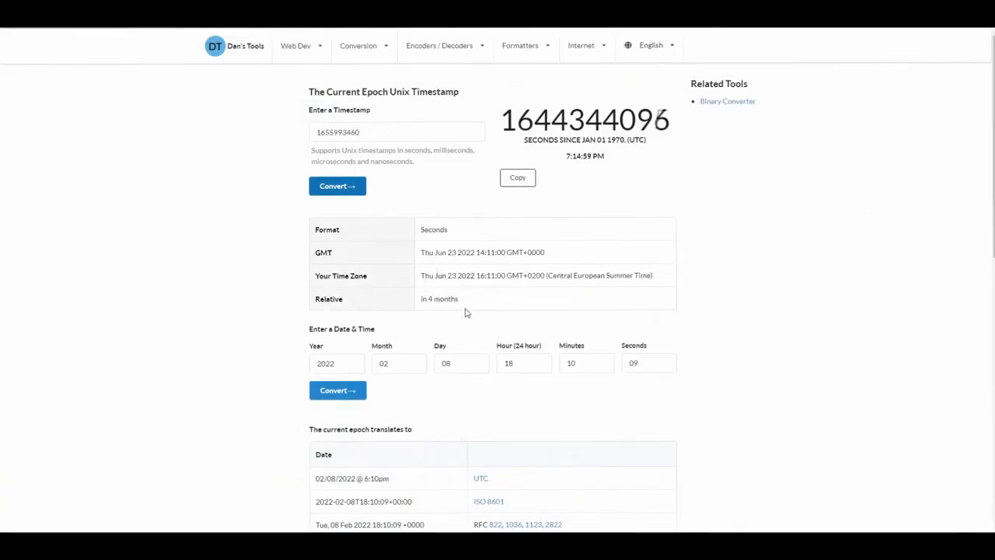
pyautogui.moveTo(535, 321)
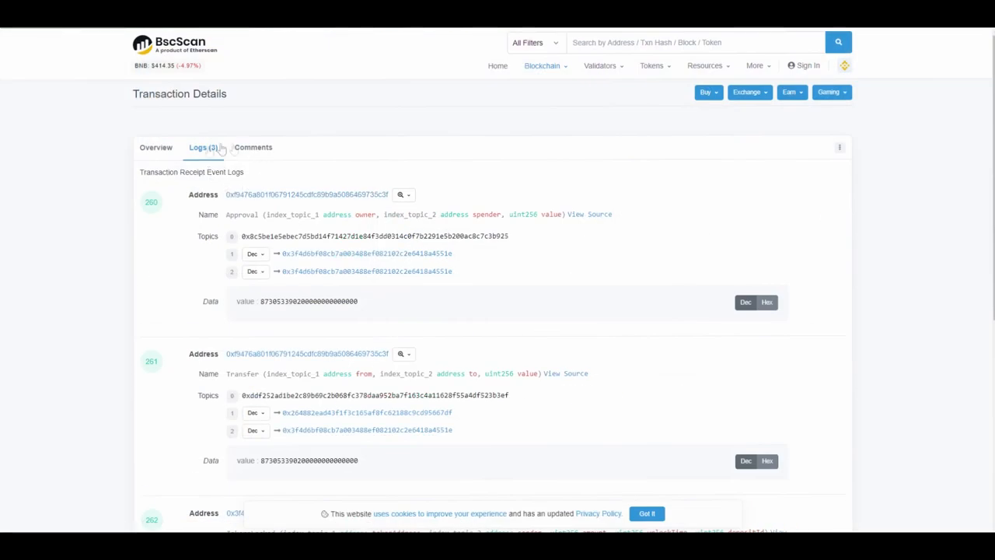
pyautogui.scroll(-3)
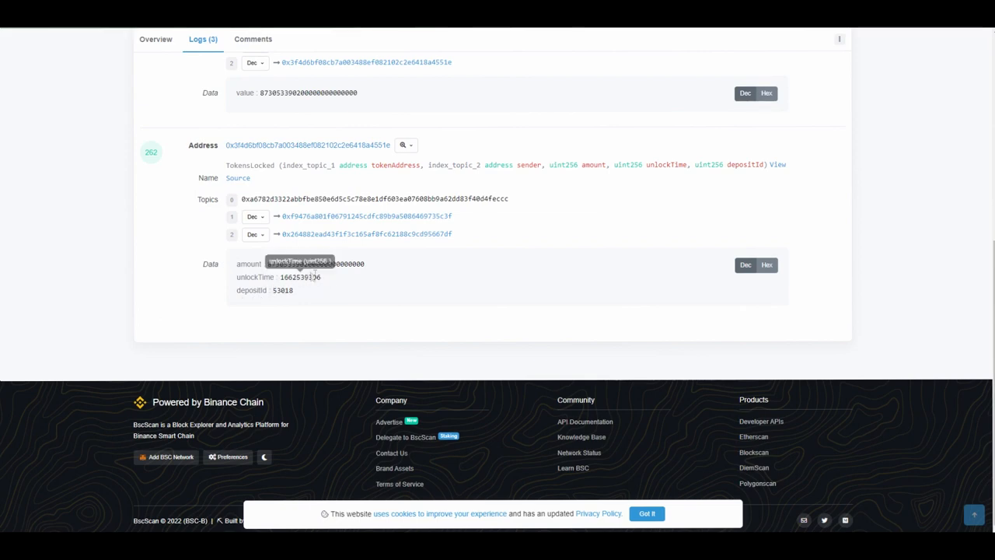
pyautogui.moveTo(317, 290)
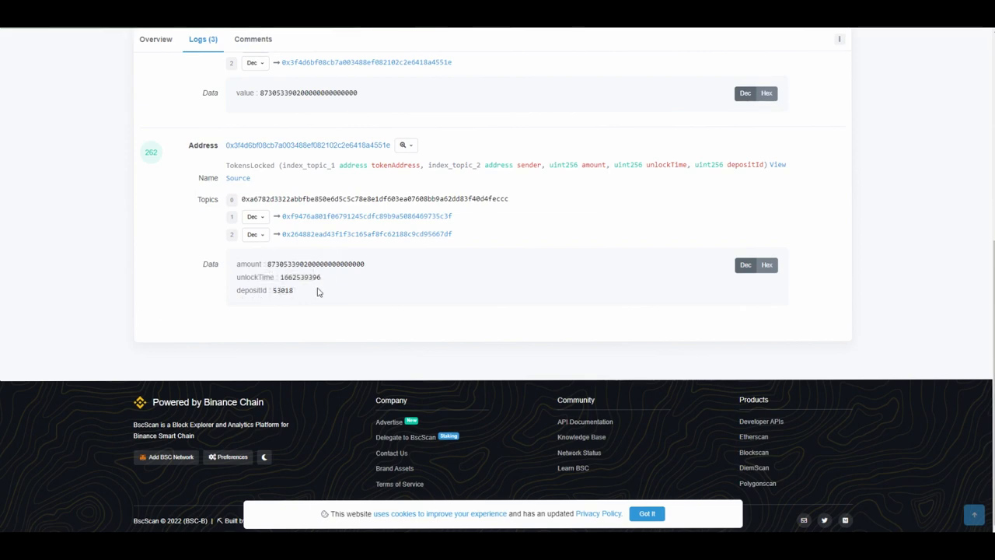
pyautogui.moveTo(298, 277)
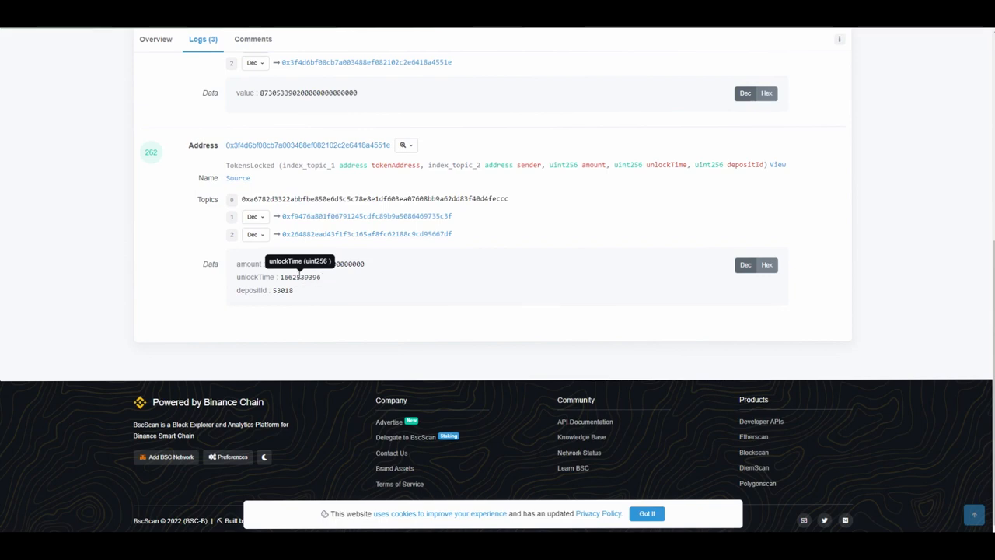
pyautogui.scroll(-3)
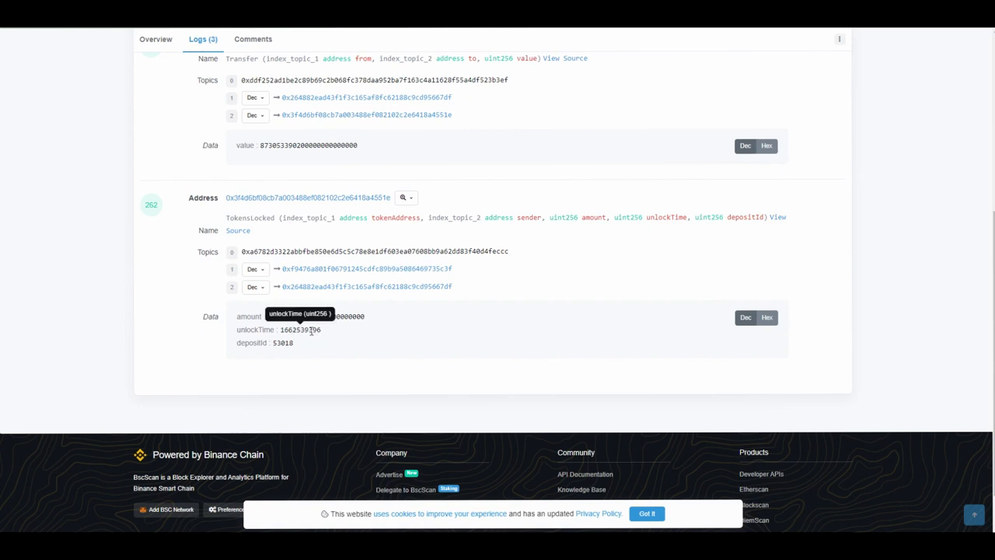
pyautogui.moveTo(341, 333)
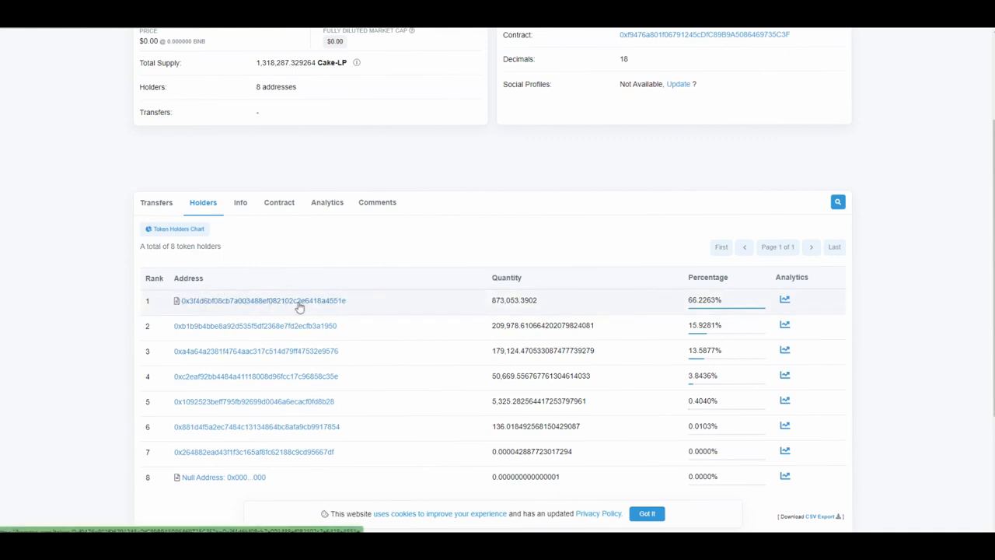
pyautogui.moveTo(396, 297)
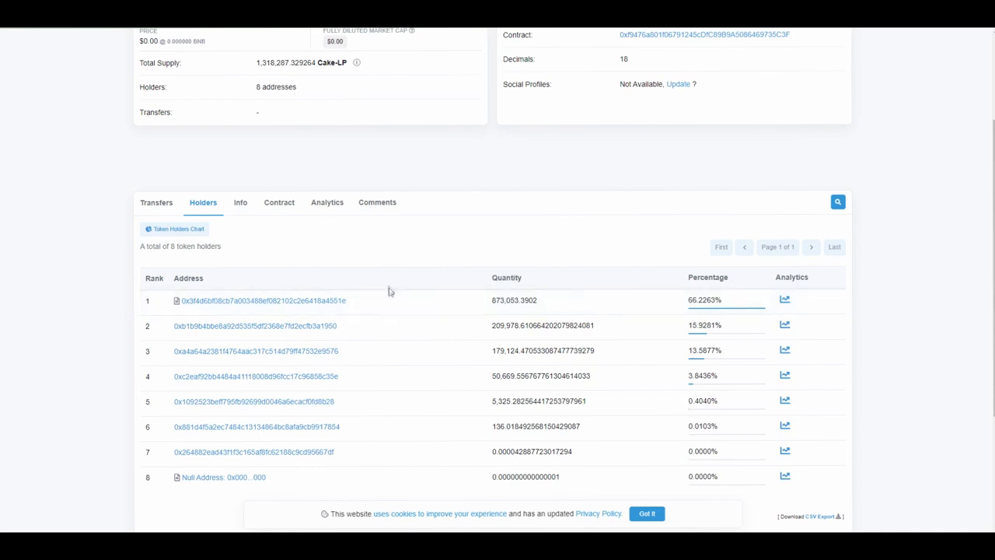
pyautogui.moveTo(357, 240)
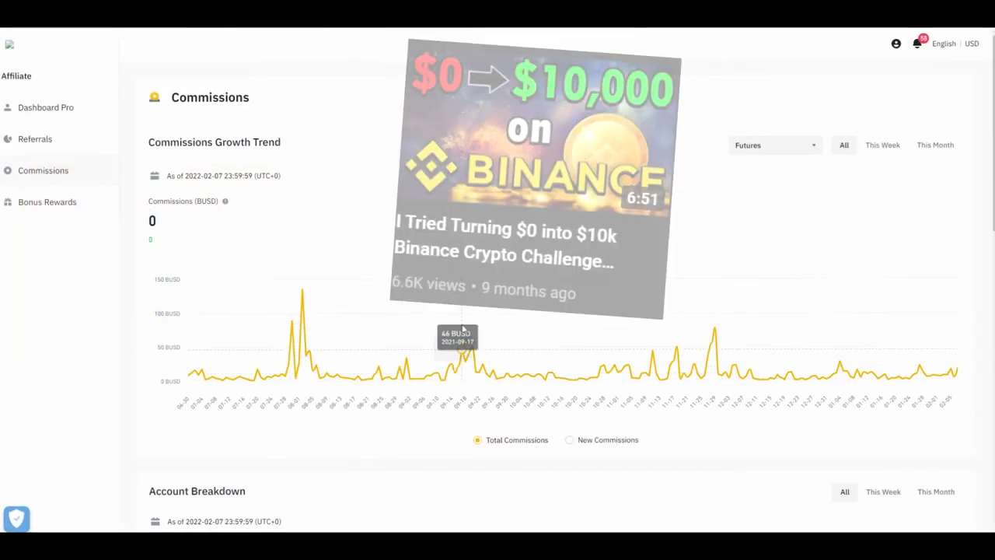
pyautogui.moveTo(614, 330)
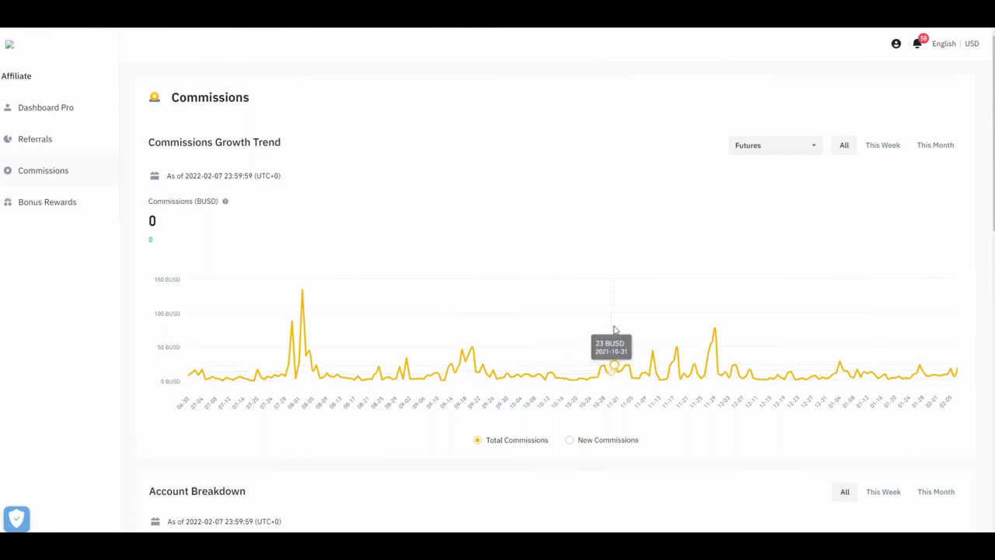
pyautogui.moveTo(583, 328)
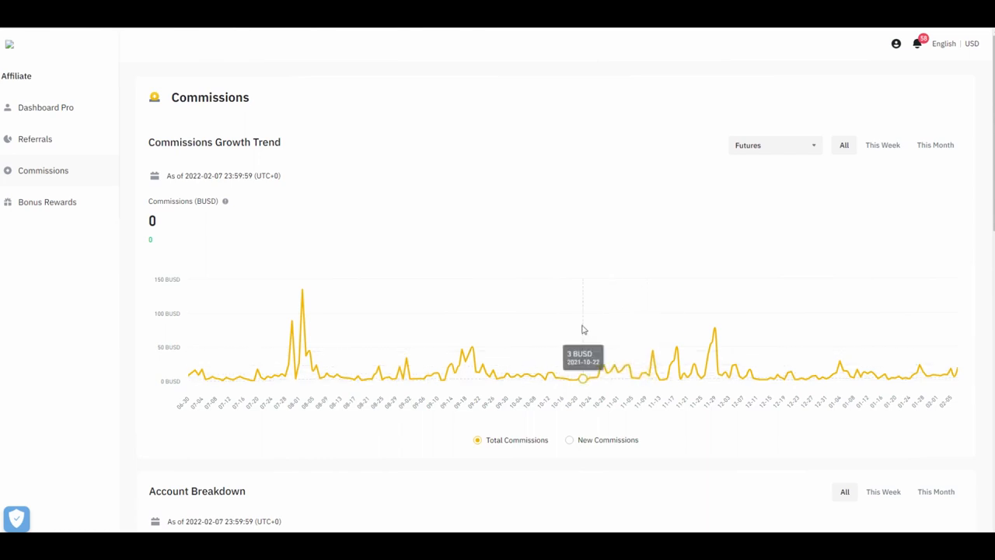
pyautogui.moveTo(566, 327)
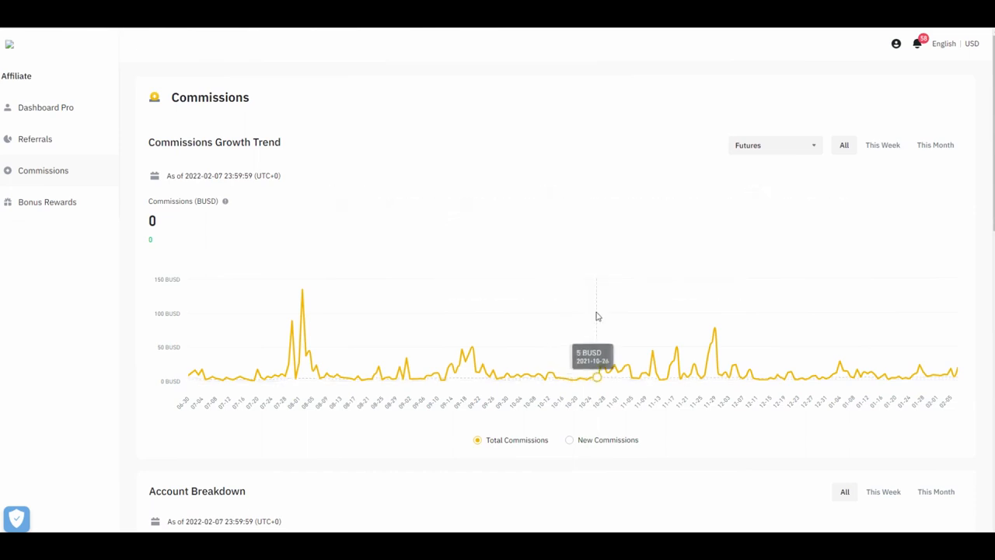
pyautogui.moveTo(635, 317)
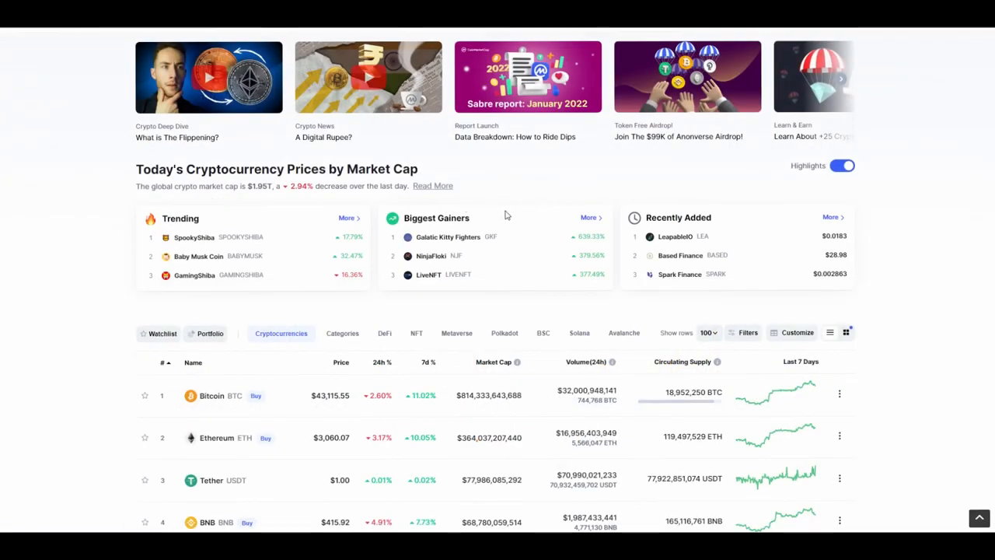
# Scroll the price table down to Solana, Terra LUNA and Polkadot at ranks 8-10
pyautogui.scroll(-3)
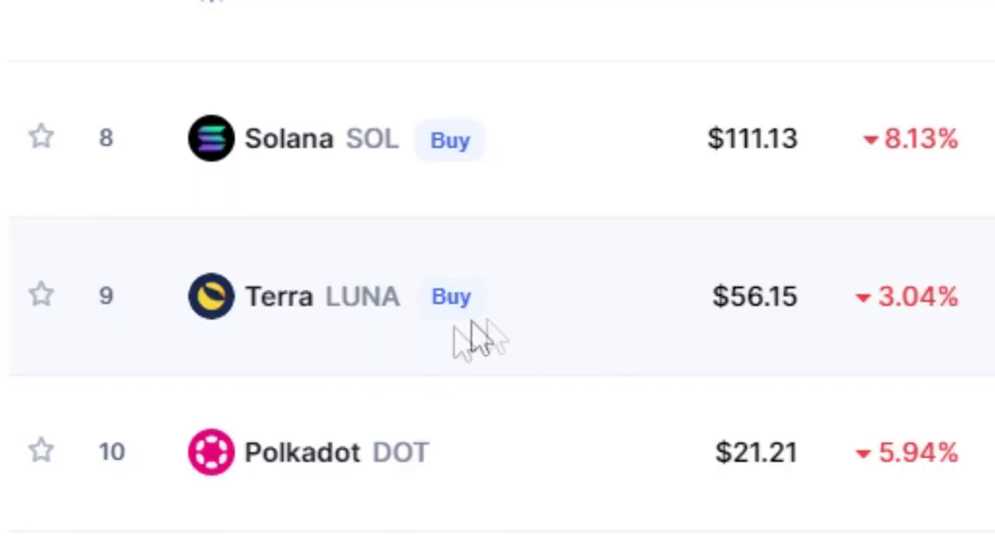
pyautogui.moveTo(279, 311)
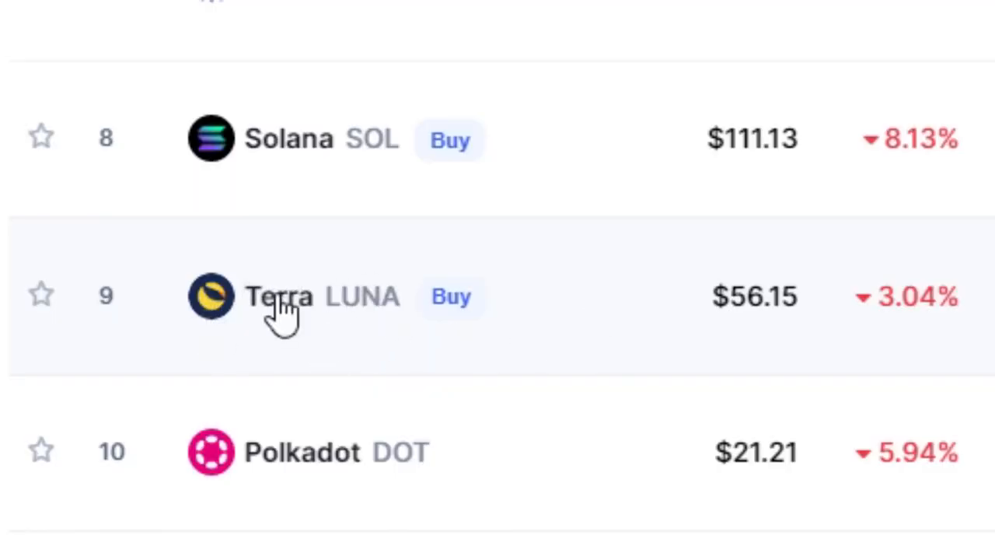
# View Terra LUNA's coin page with its $56.72 price and Terra-to-USD history chart
pyautogui.click(276, 295)
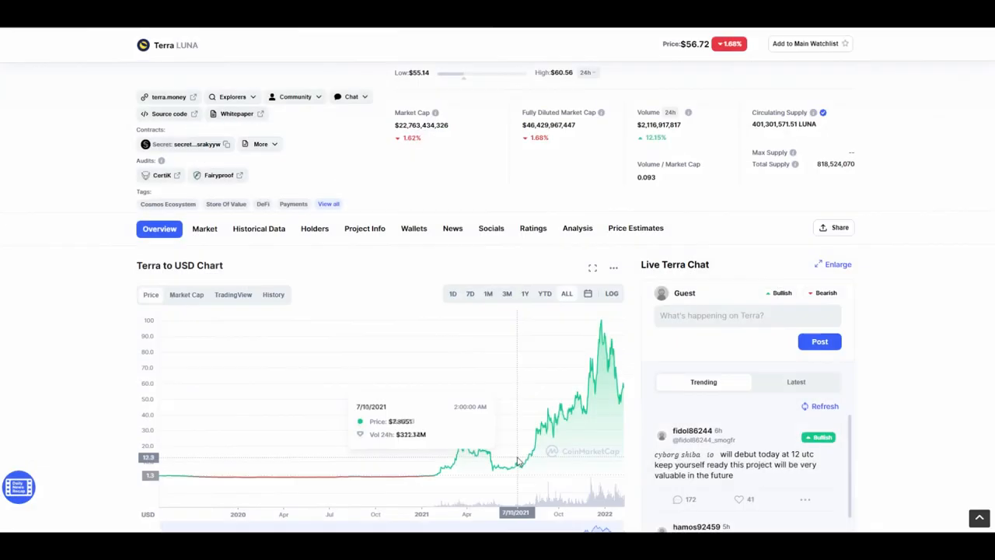
pyautogui.moveTo(521, 470)
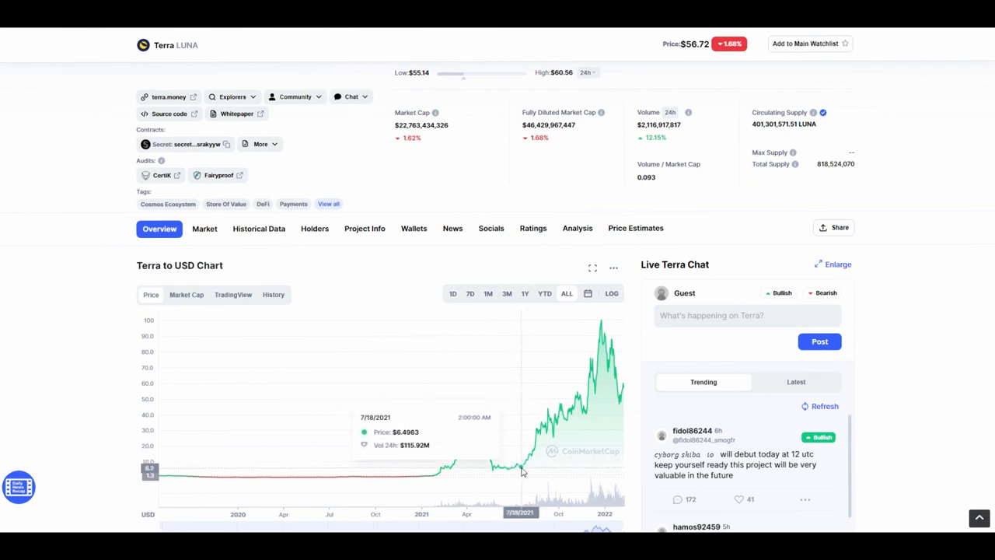
pyautogui.moveTo(495, 475)
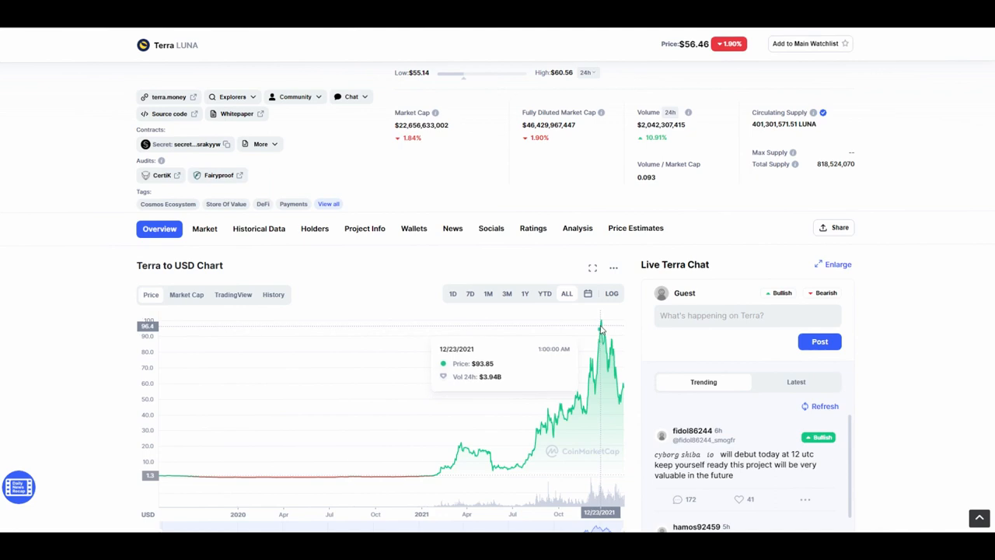
pyautogui.moveTo(600, 322)
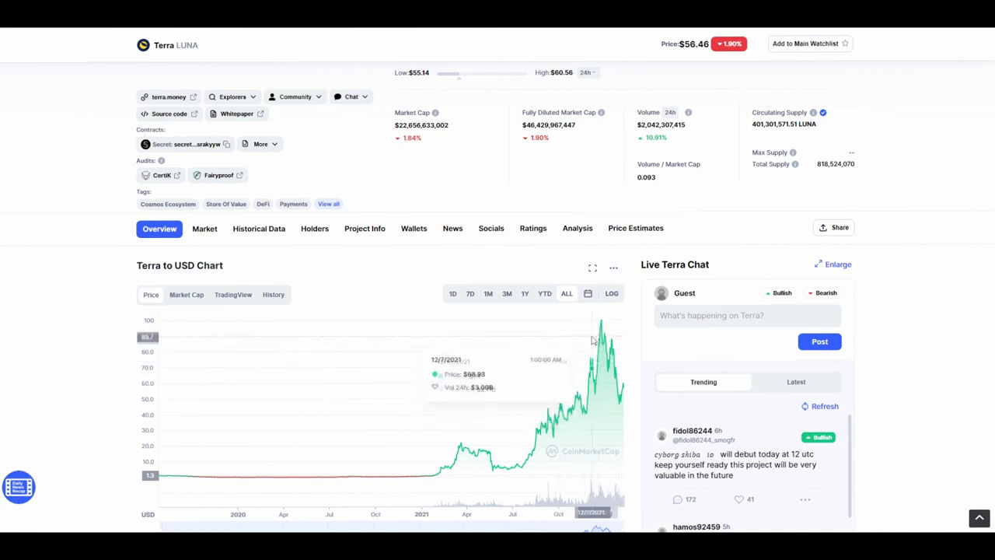
pyautogui.moveTo(531, 447)
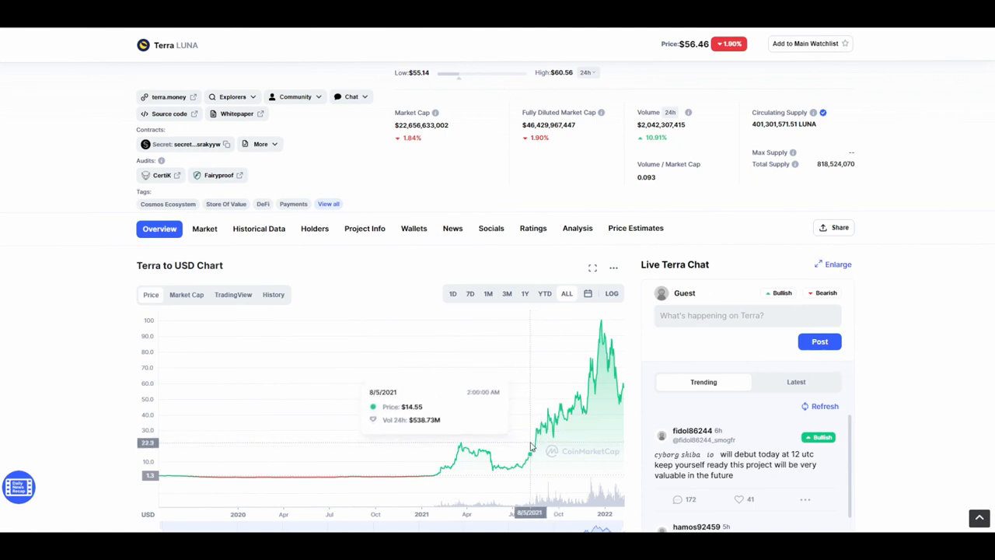
pyautogui.moveTo(474, 348)
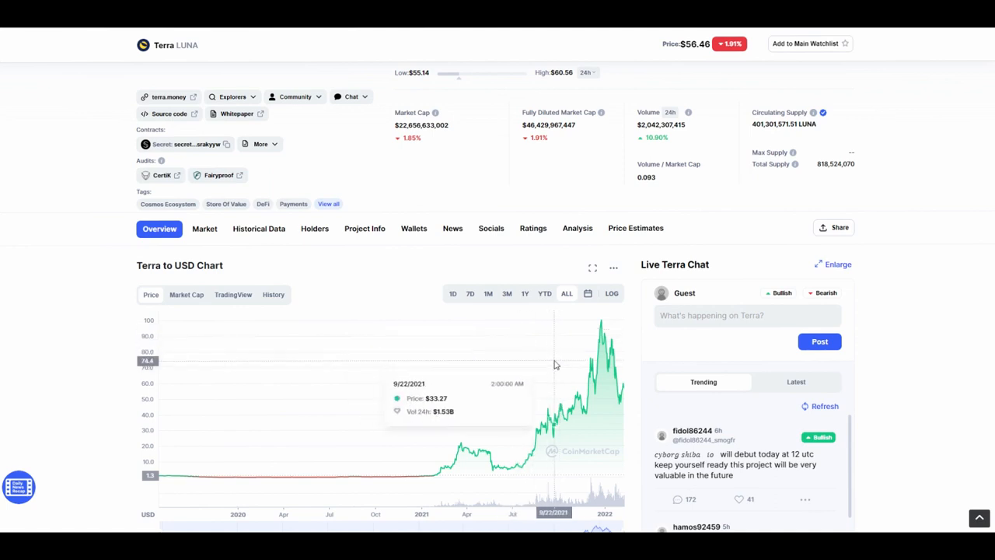
pyautogui.moveTo(558, 364)
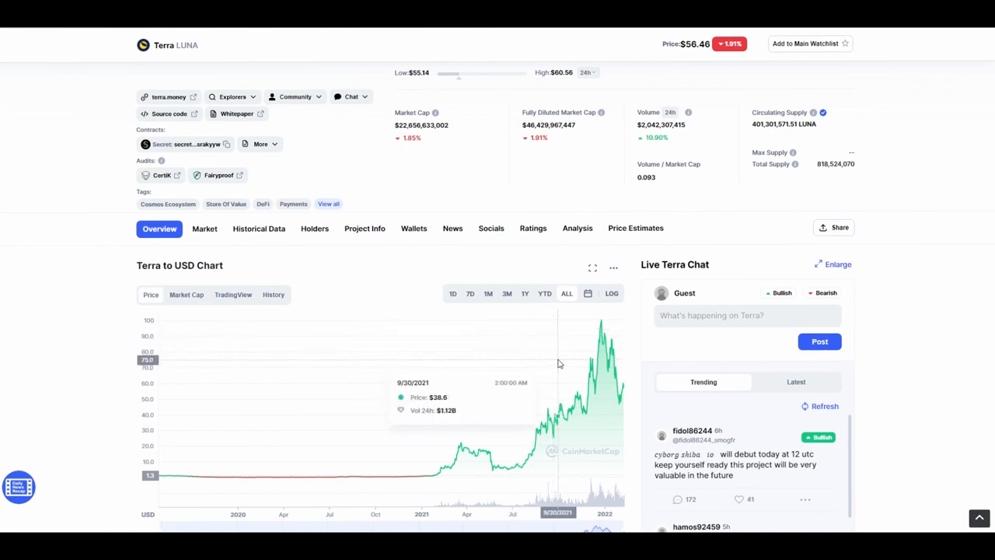
pyautogui.moveTo(575, 361)
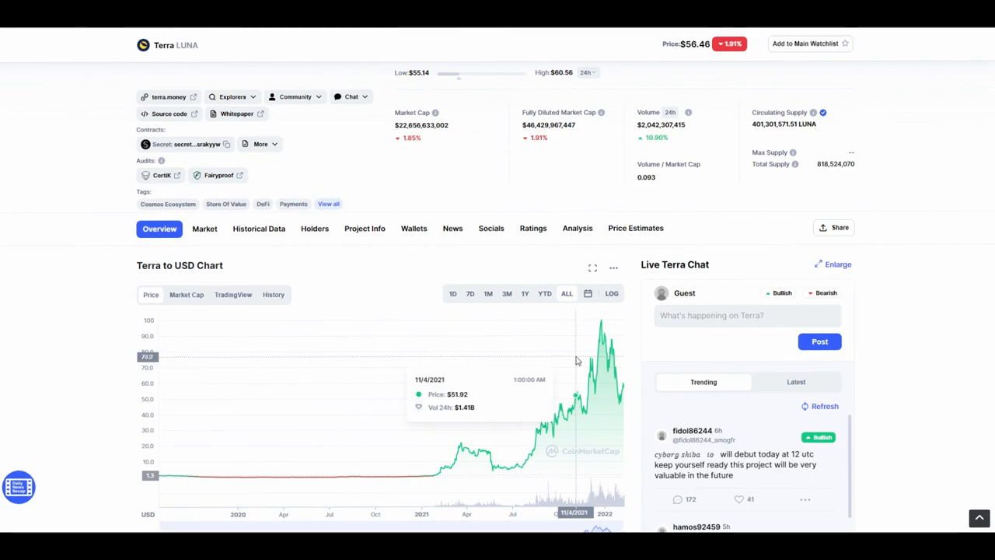
pyautogui.moveTo(591, 356)
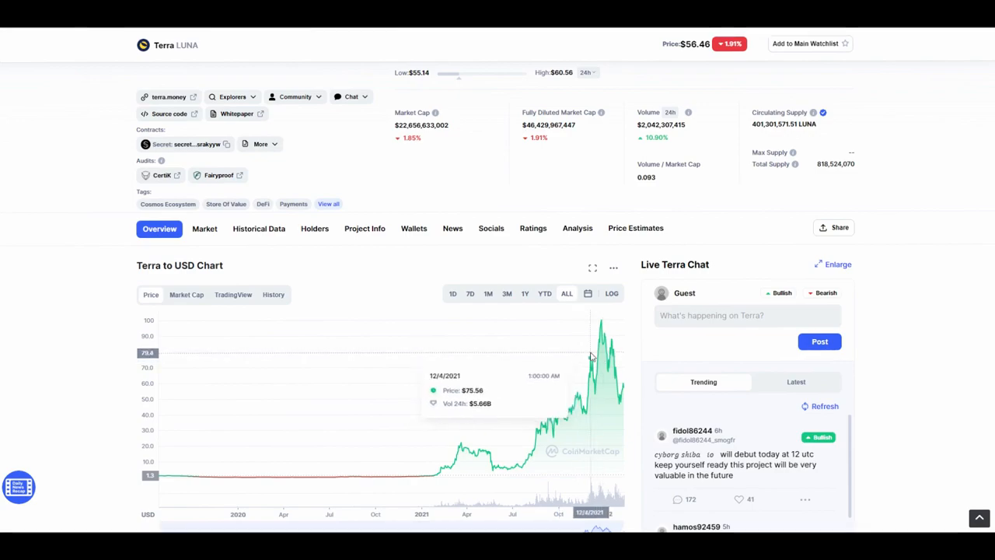